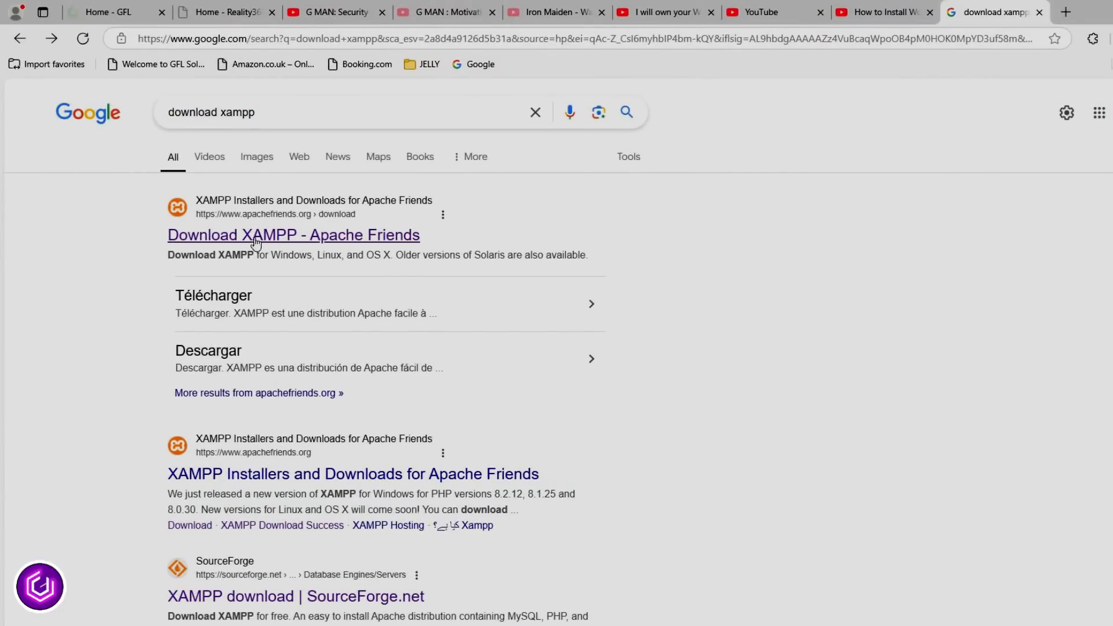
# Step: Download the XAMPP installer for Windows with PHP 8.2.12 from Apache Friends and launch it
pyautogui.click(293, 235)
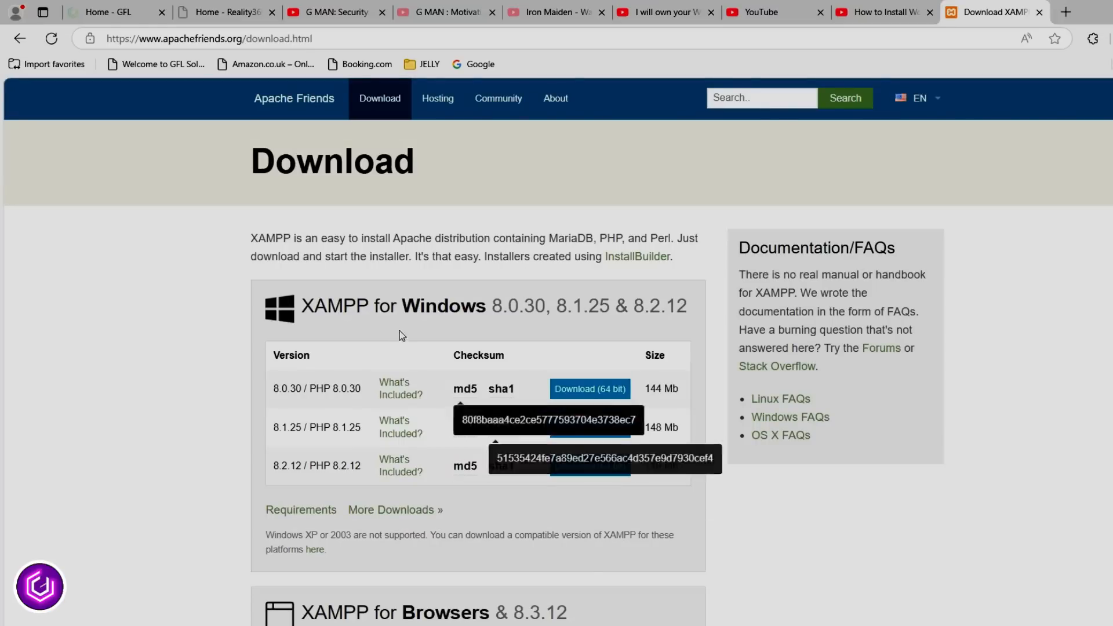
pyautogui.click(589, 389)
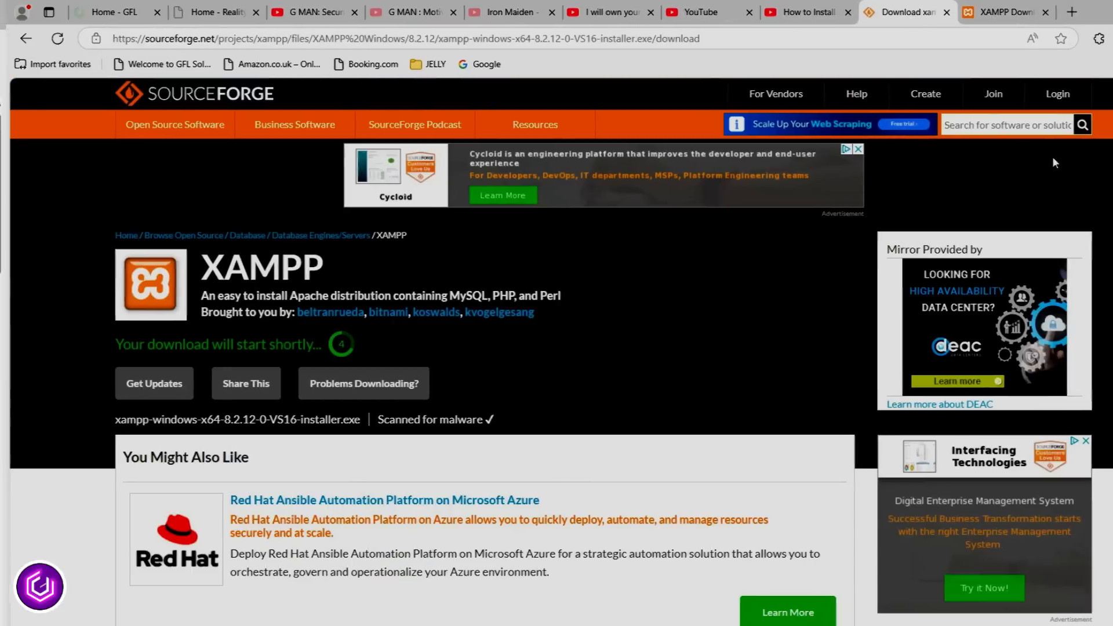
pyautogui.click(1018, 46)
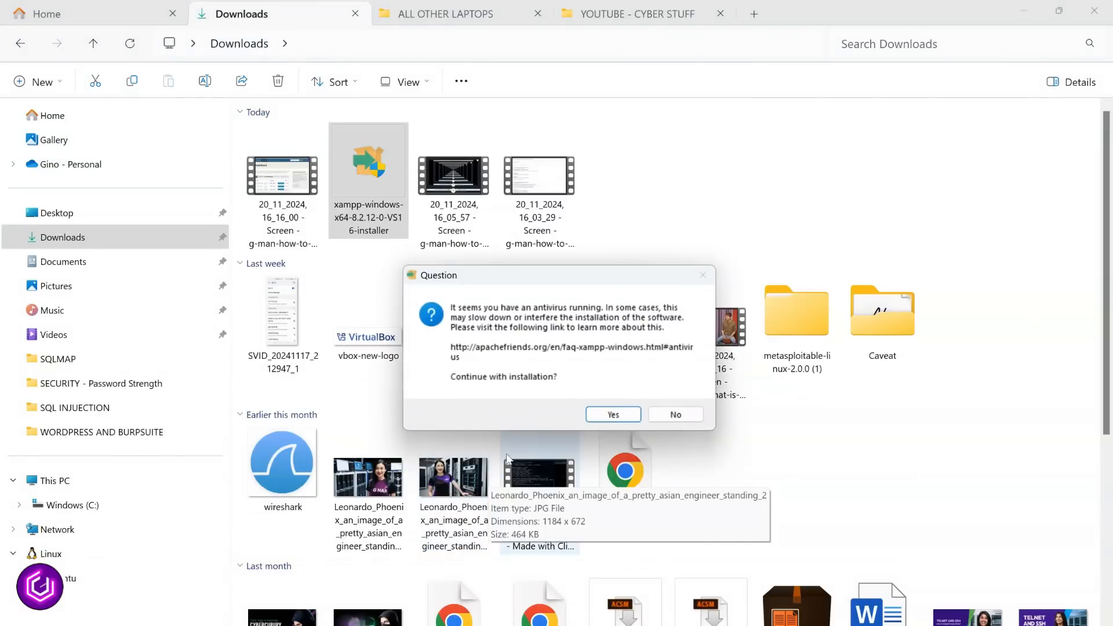
# Step: Accept the antivirus and UAC warnings, install XAMPP to C:\xampp and launch the Control Panel
pyautogui.click(613, 414)
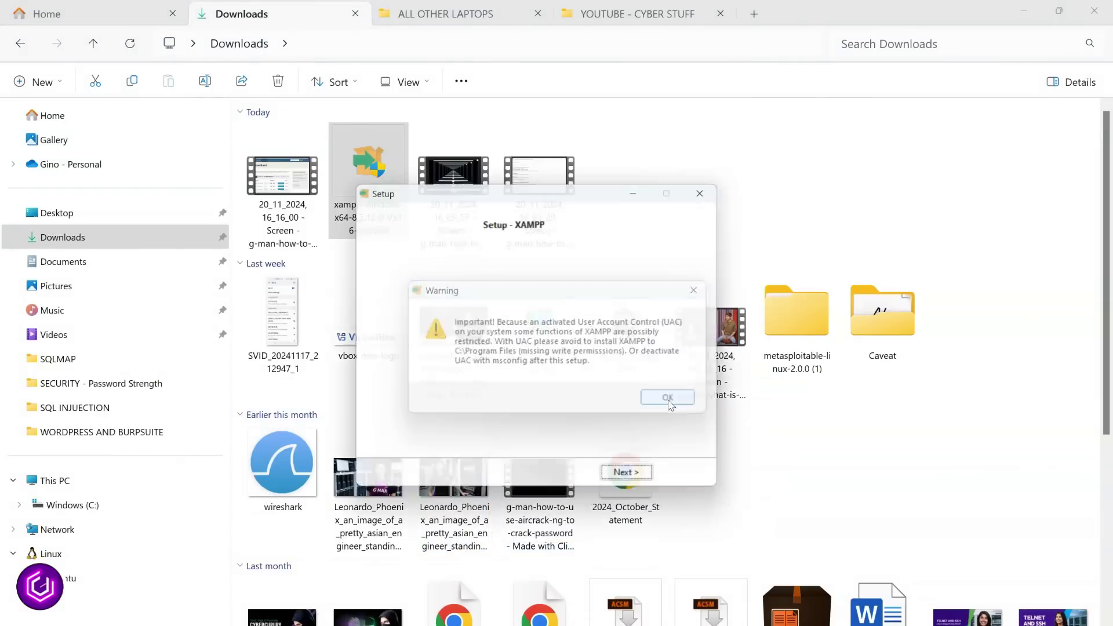
pyautogui.click(666, 397)
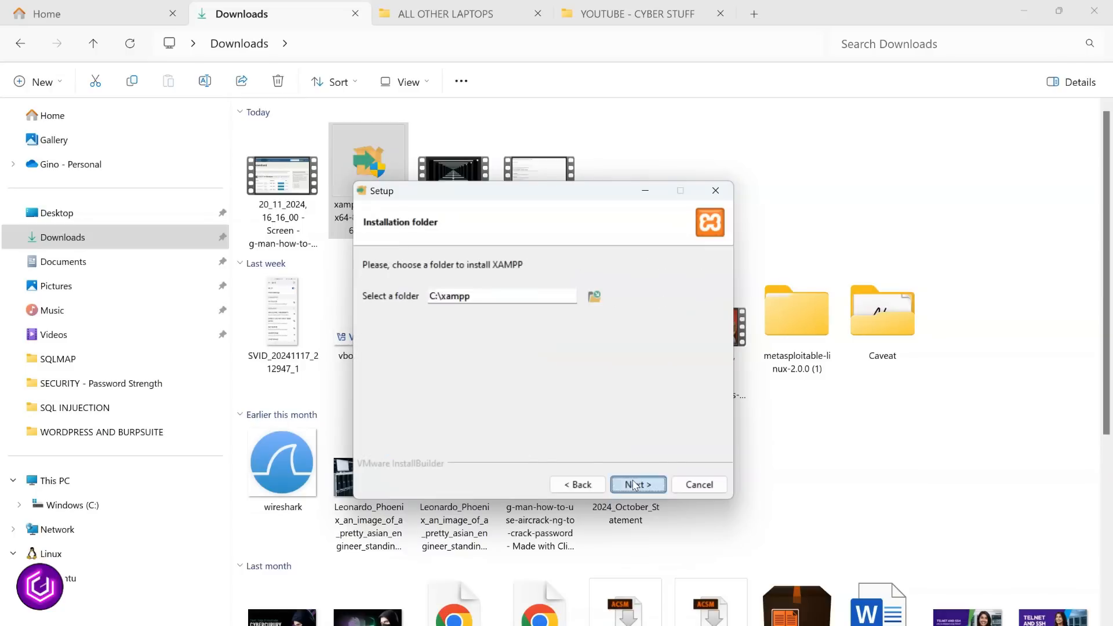
pyautogui.click(637, 484)
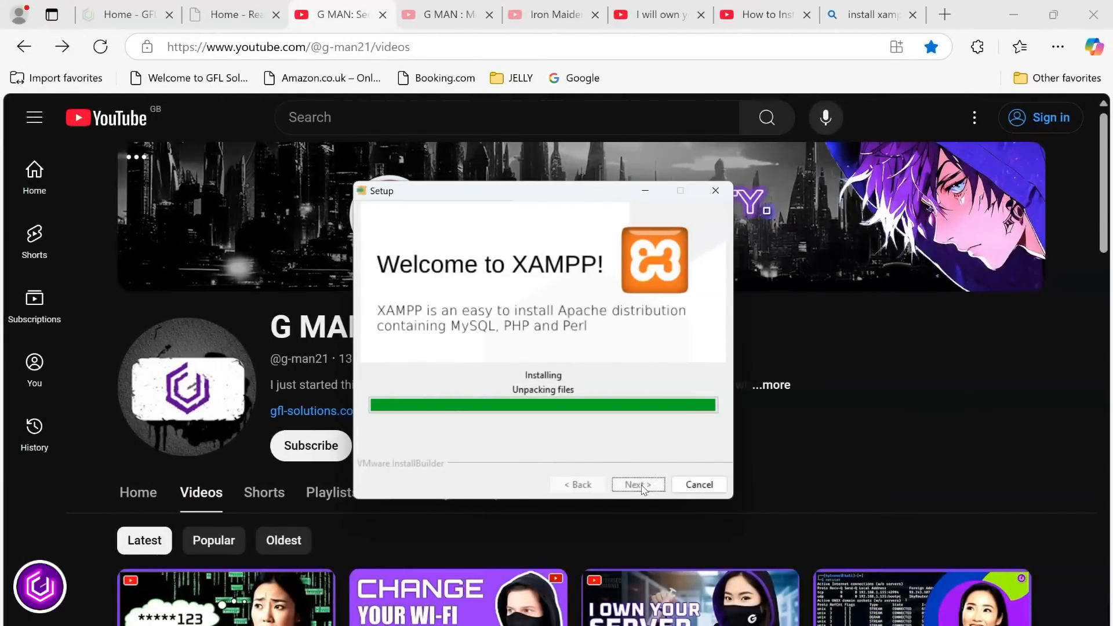
pyautogui.click(637, 485)
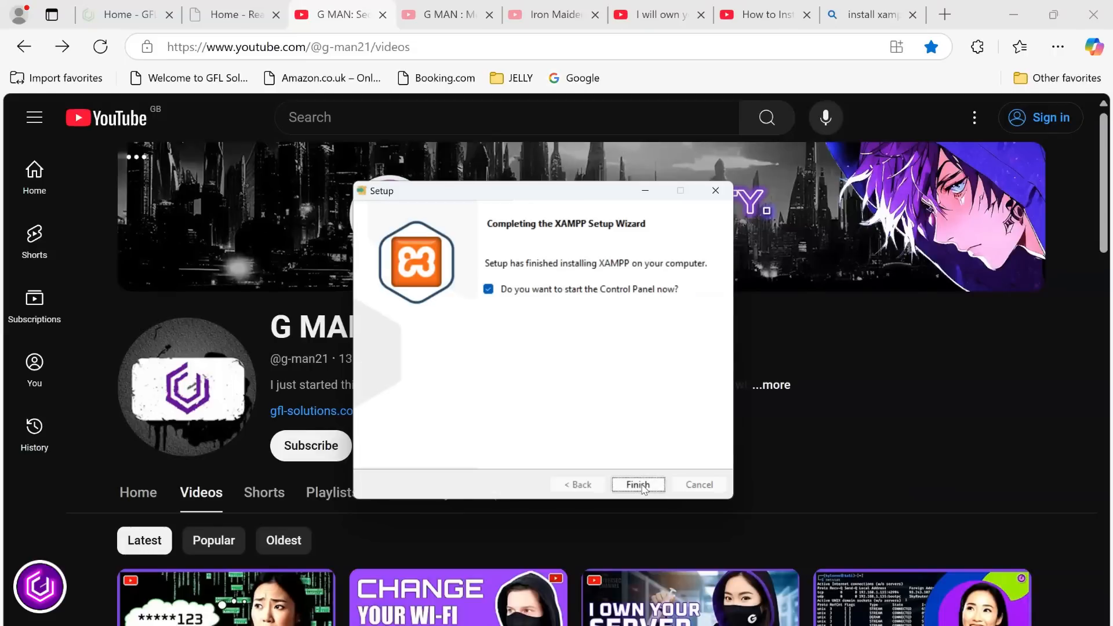
pyautogui.click(637, 485)
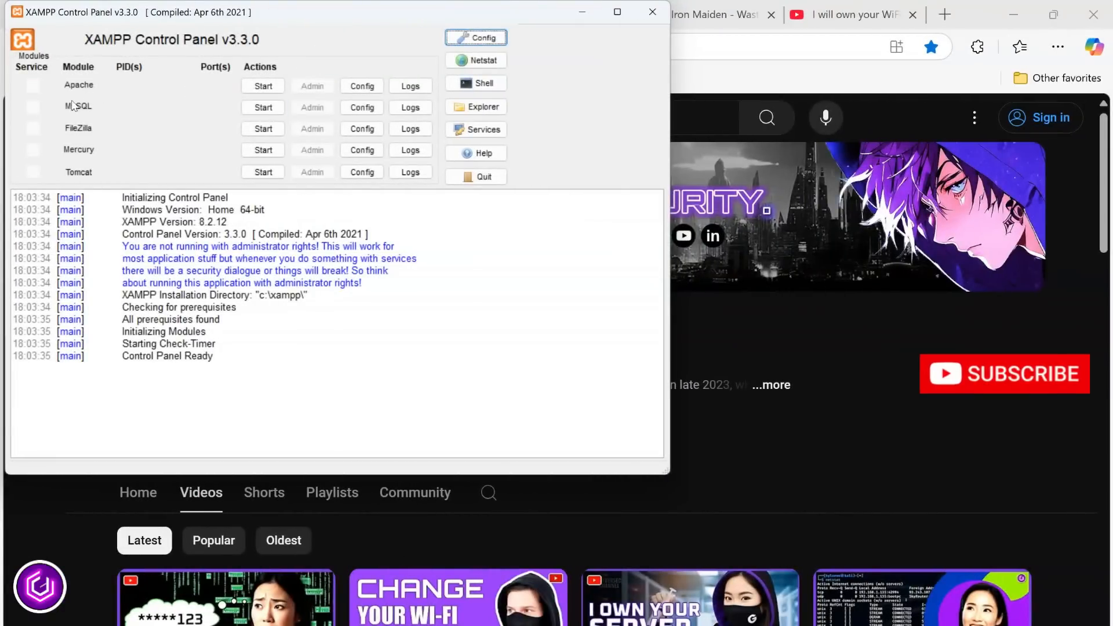
# Step: Start the Apache web server and the MySQL database server
pyautogui.click(262, 86)
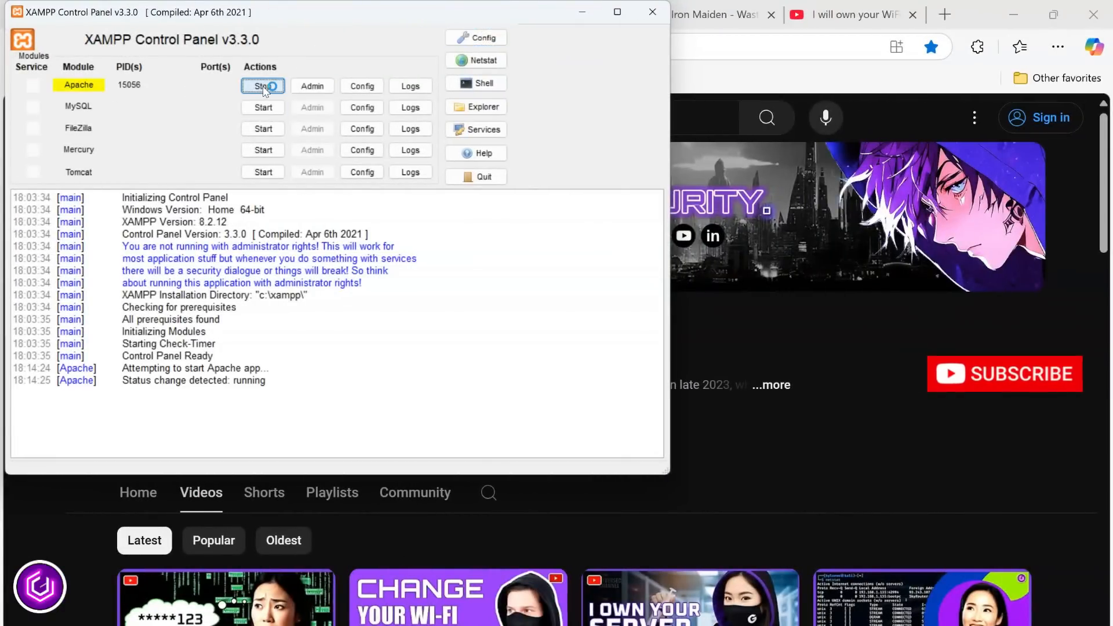
pyautogui.click(263, 106)
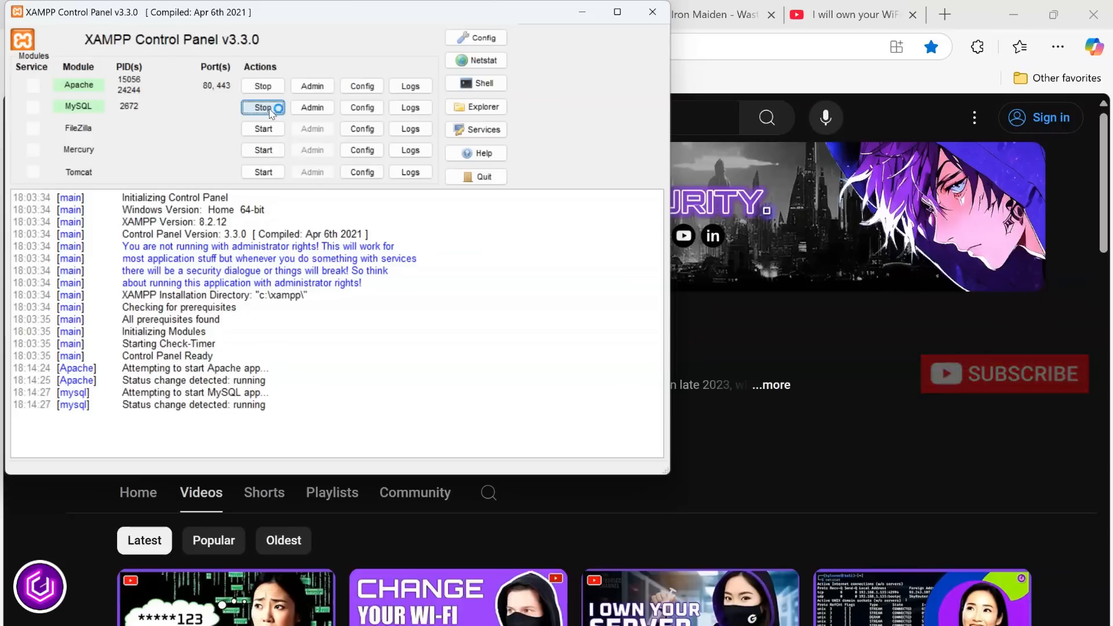
pyautogui.click(262, 106)
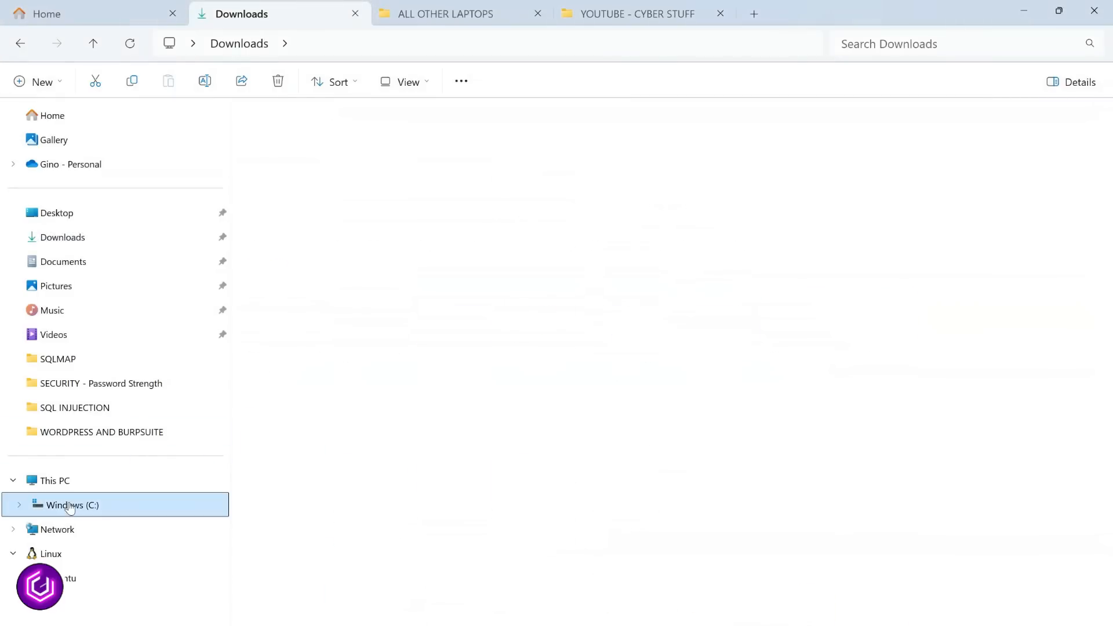
# Step: Browse to C:\xampp and open the htdocs web root folder
pyautogui.click(72, 505)
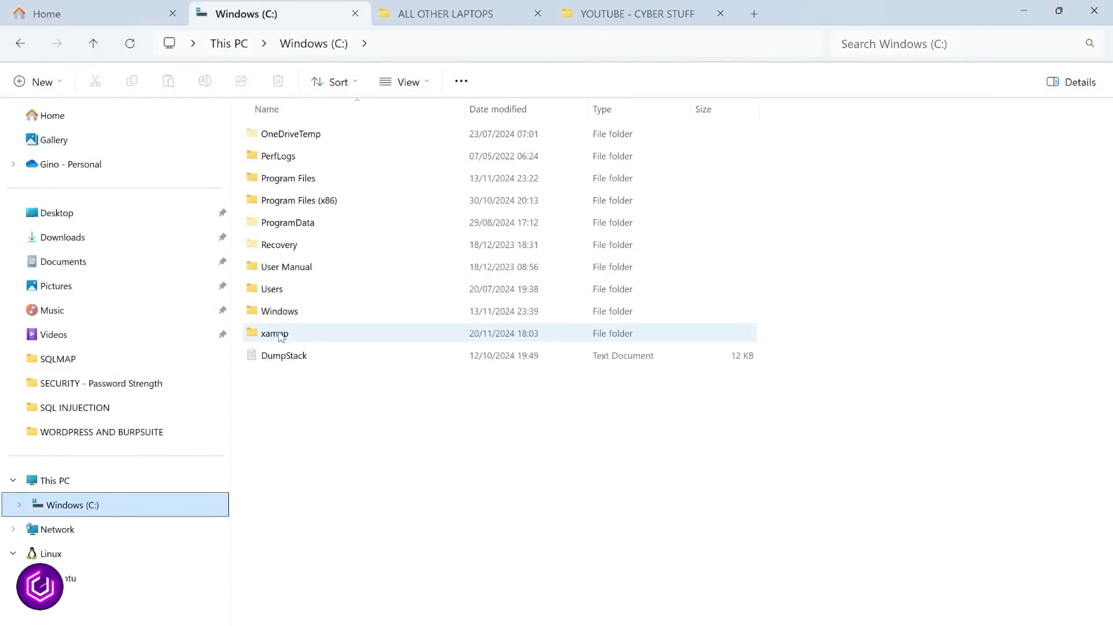
pyautogui.doubleClick(274, 333)
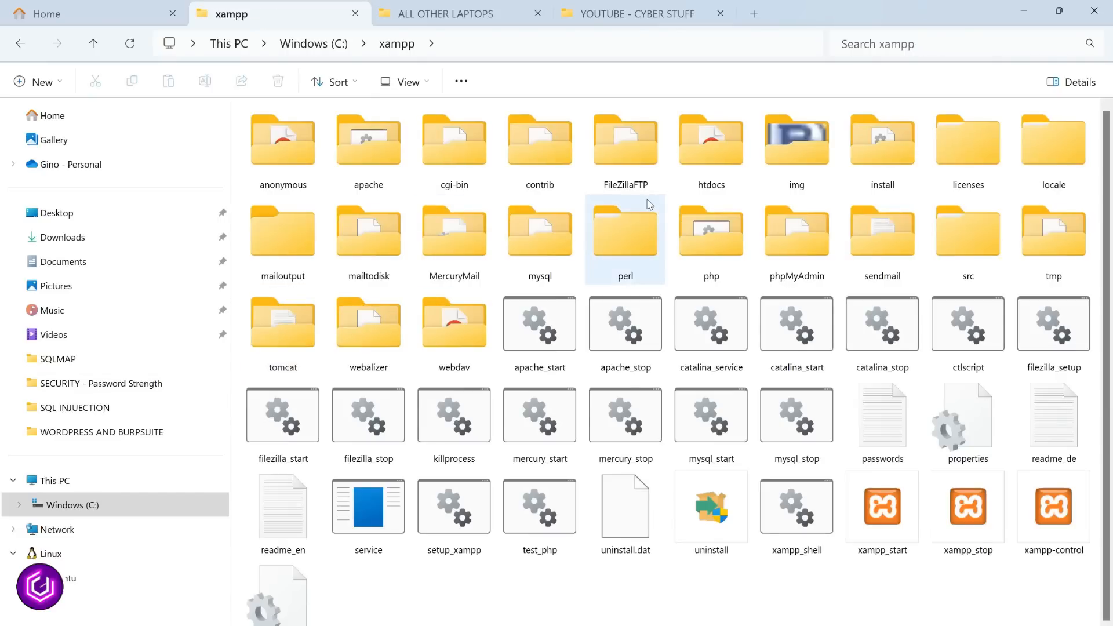
pyautogui.click(711, 148)
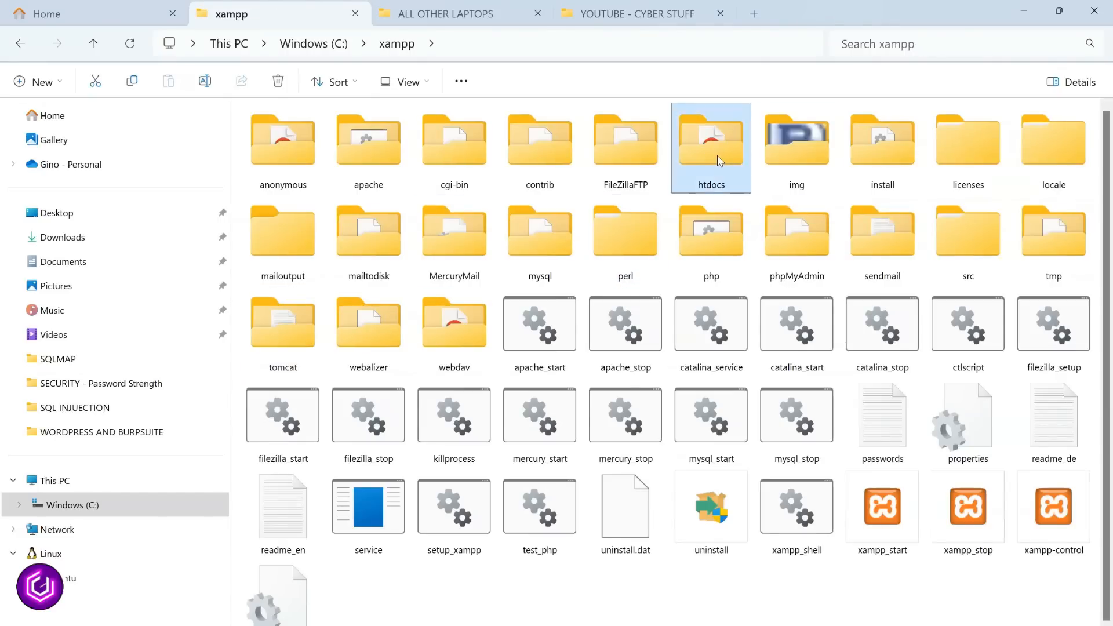
pyautogui.doubleClick(711, 141)
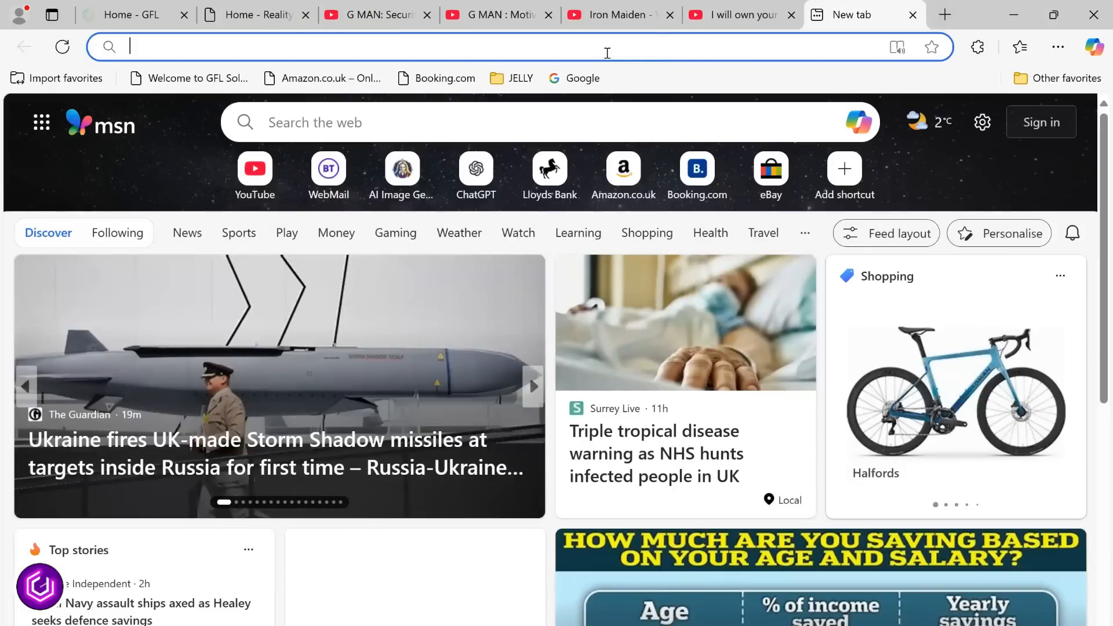
# Step: Go to wordpress.org and download WordPress 6.7, dismissing the thank-you popup
pyautogui.write('127.0.0.1')
pyautogui.write('word')
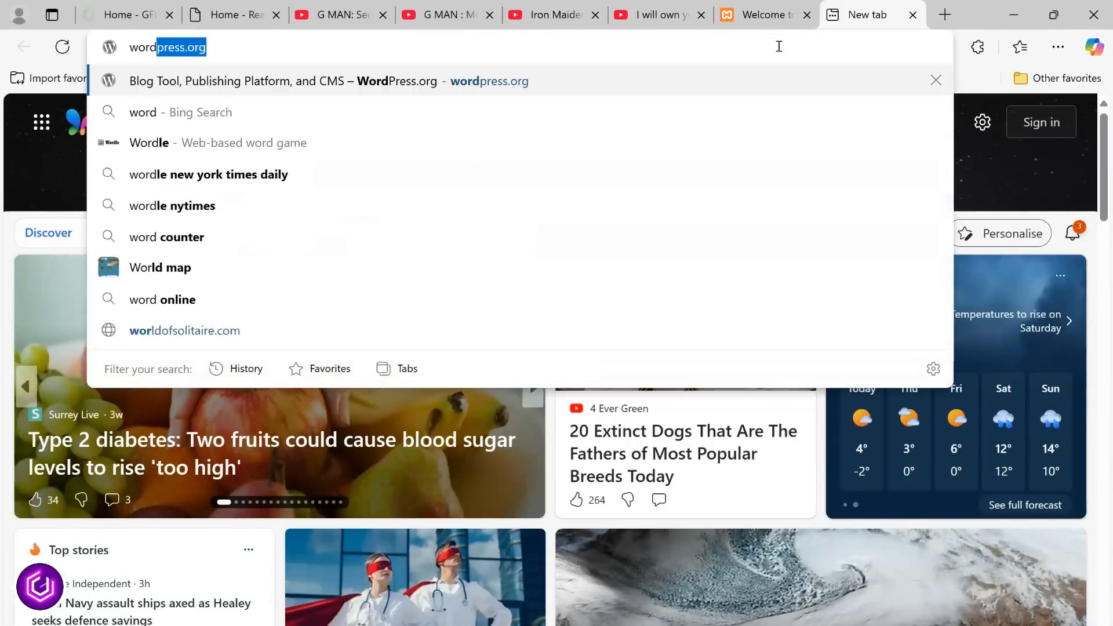
pyautogui.click(329, 80)
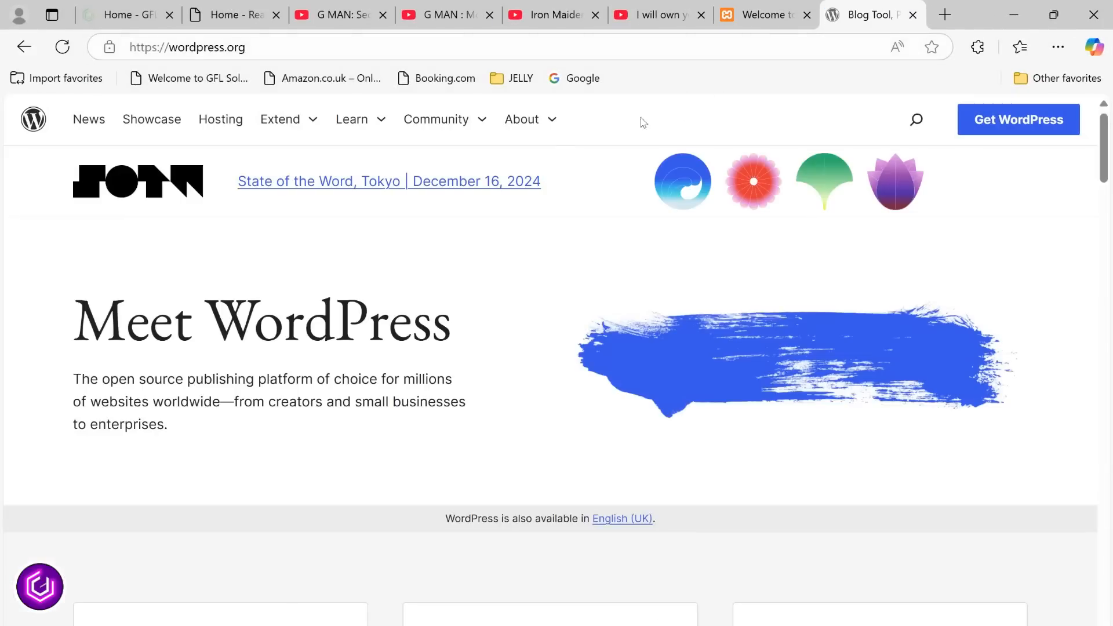
pyautogui.moveTo(1018, 119)
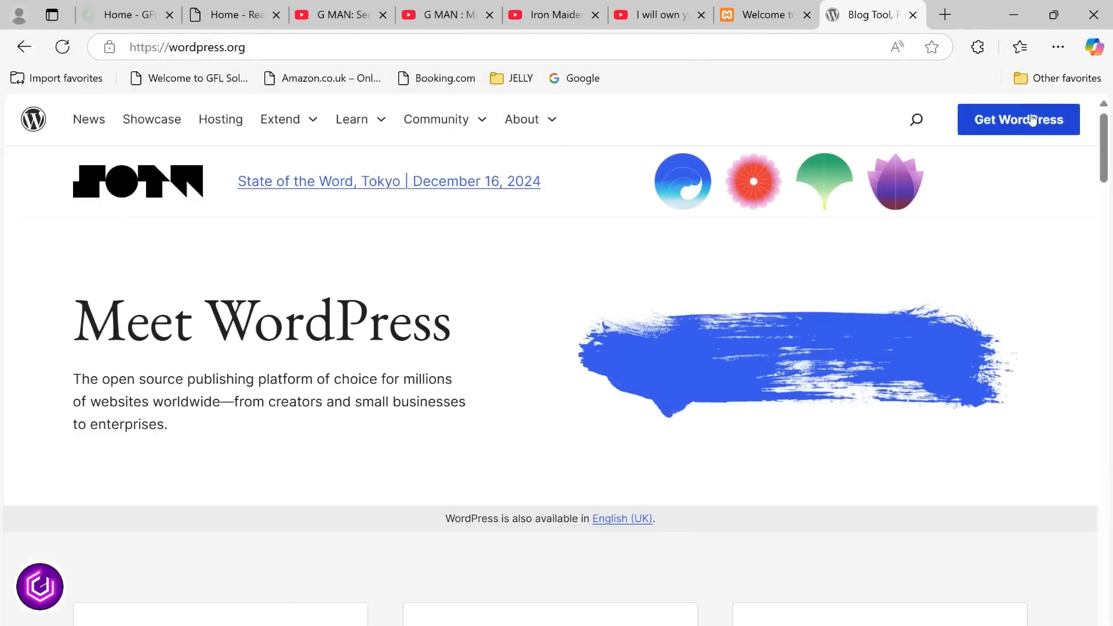
pyautogui.click(1018, 120)
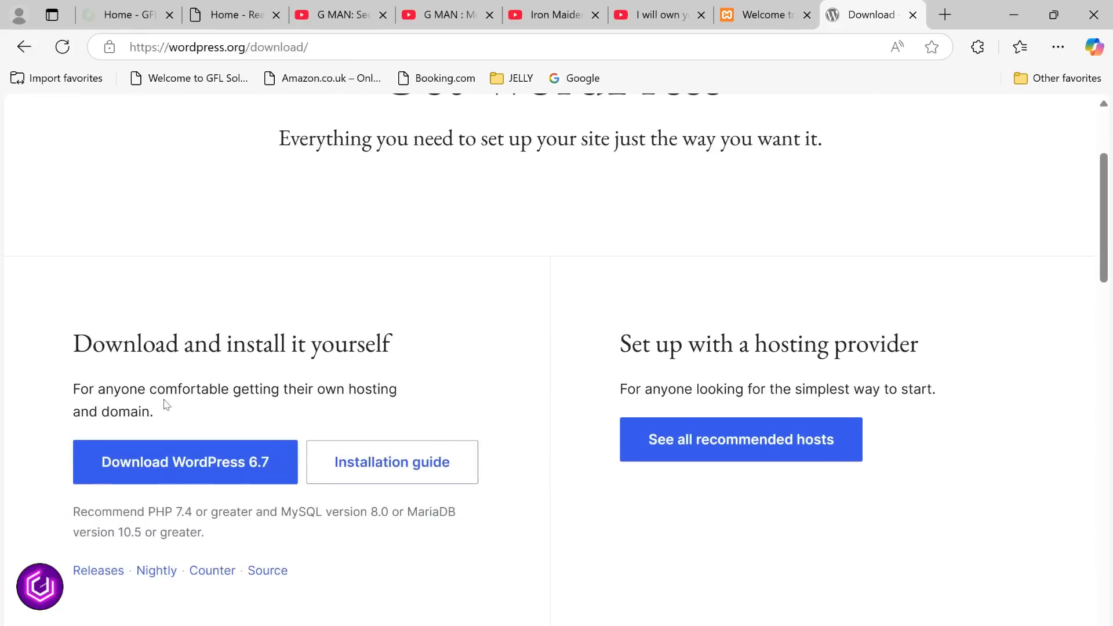
pyautogui.click(184, 461)
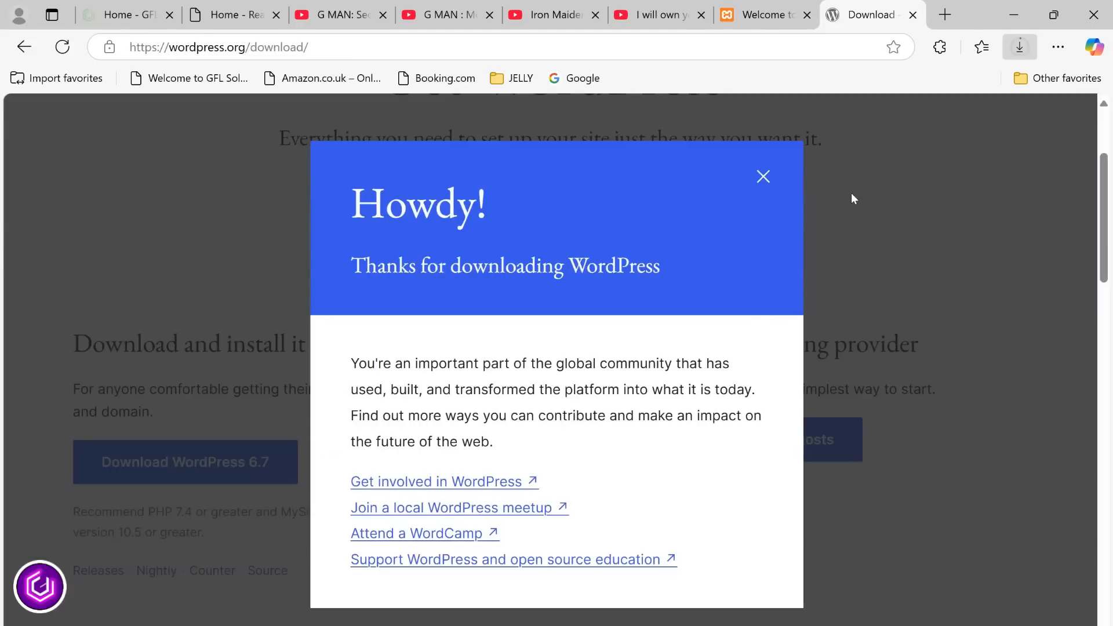
pyautogui.moveTo(763, 176)
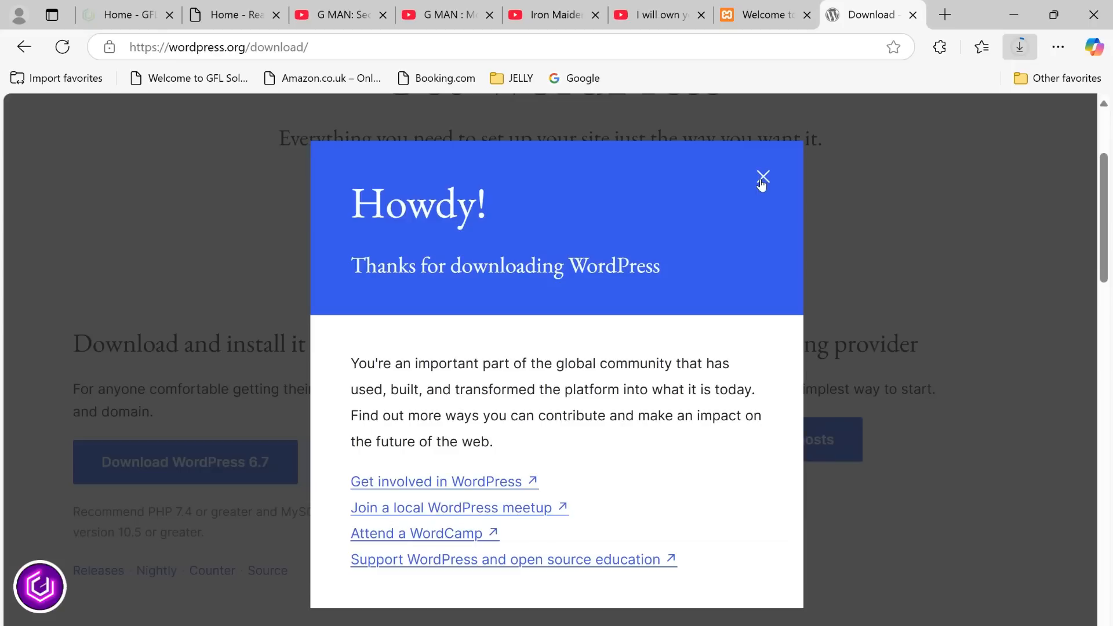
pyautogui.click(763, 176)
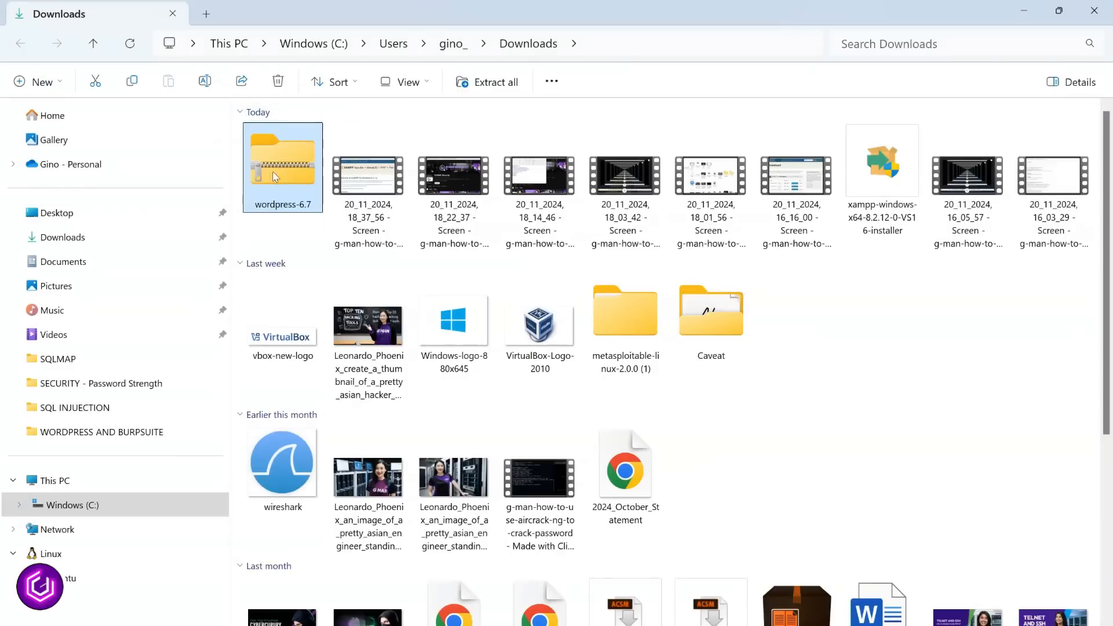
# Step: Copy wordpress-6.7.zip from Downloads and paste it into C:\xampp\htdocs
pyautogui.rightClick(283, 163)
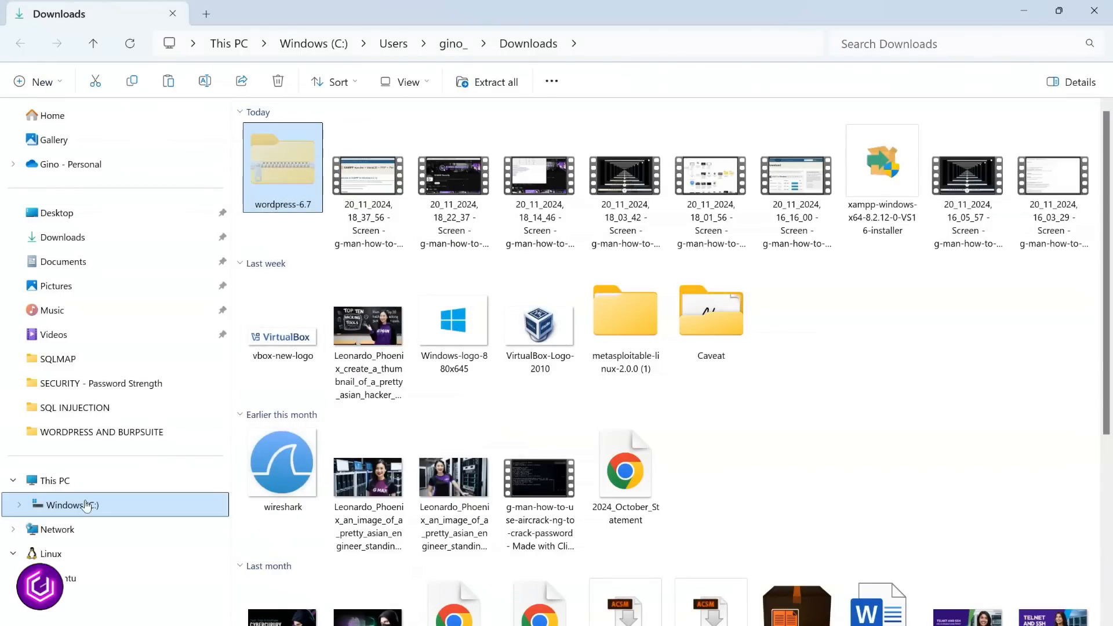
pyautogui.click(73, 505)
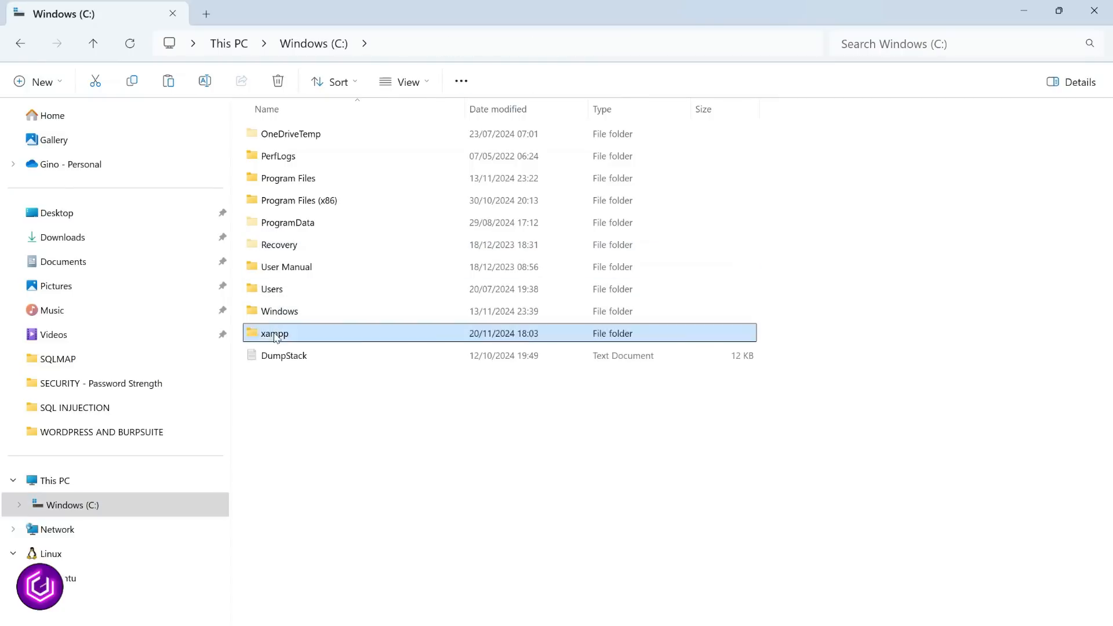
pyautogui.doubleClick(275, 333)
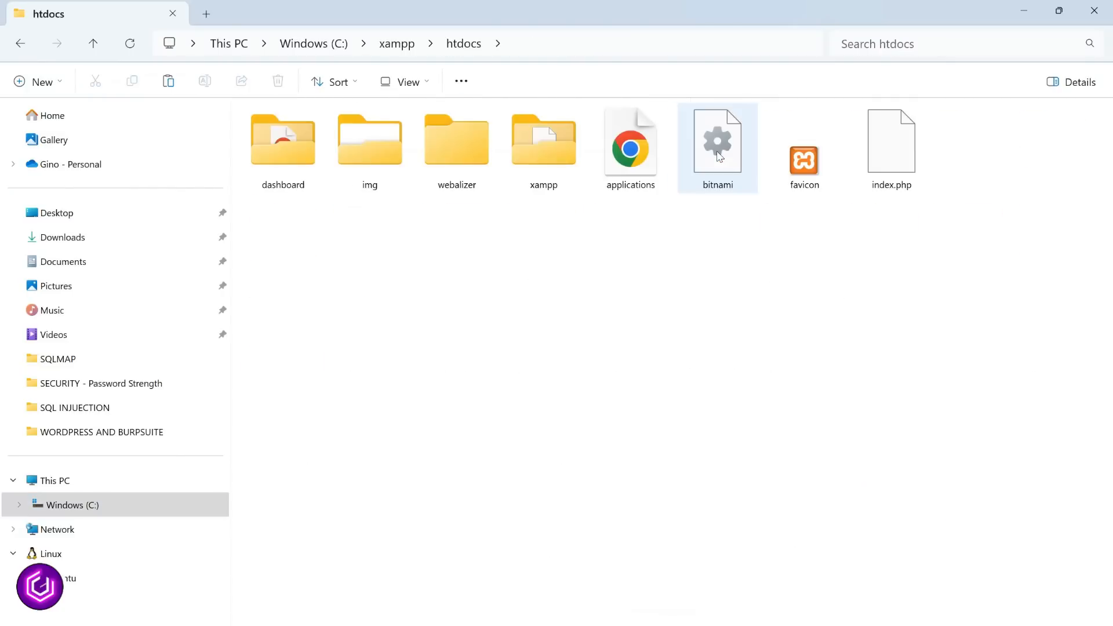
pyautogui.rightClick(388, 268)
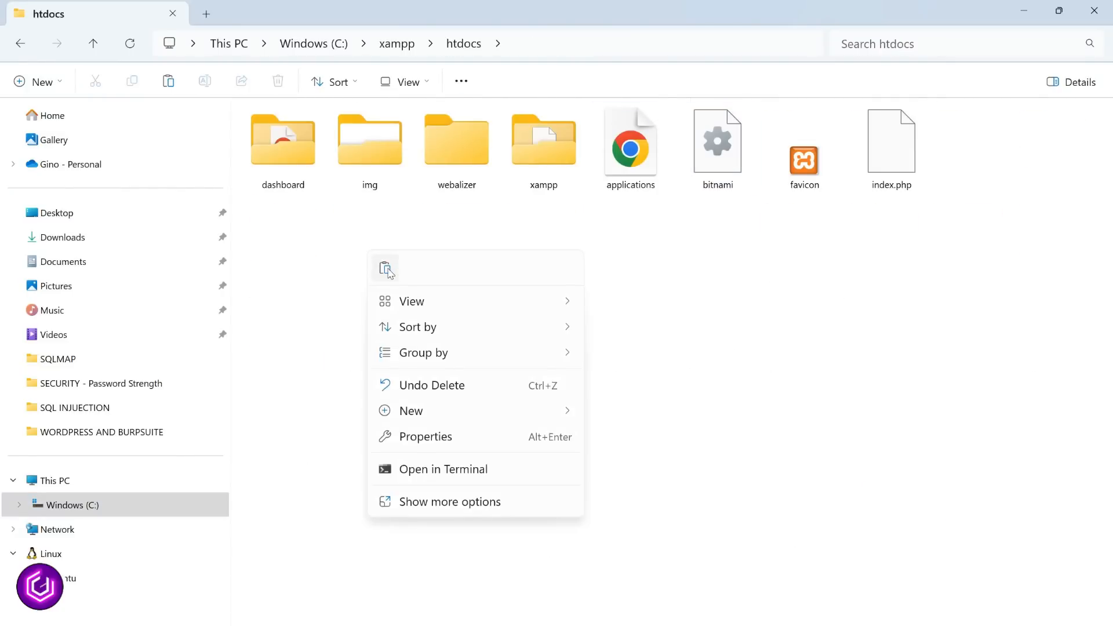
# Step: Extract the archive into htdocs\wordpress-6.7 and cut the inner wordpress folder
pyautogui.rightClick(979, 146)
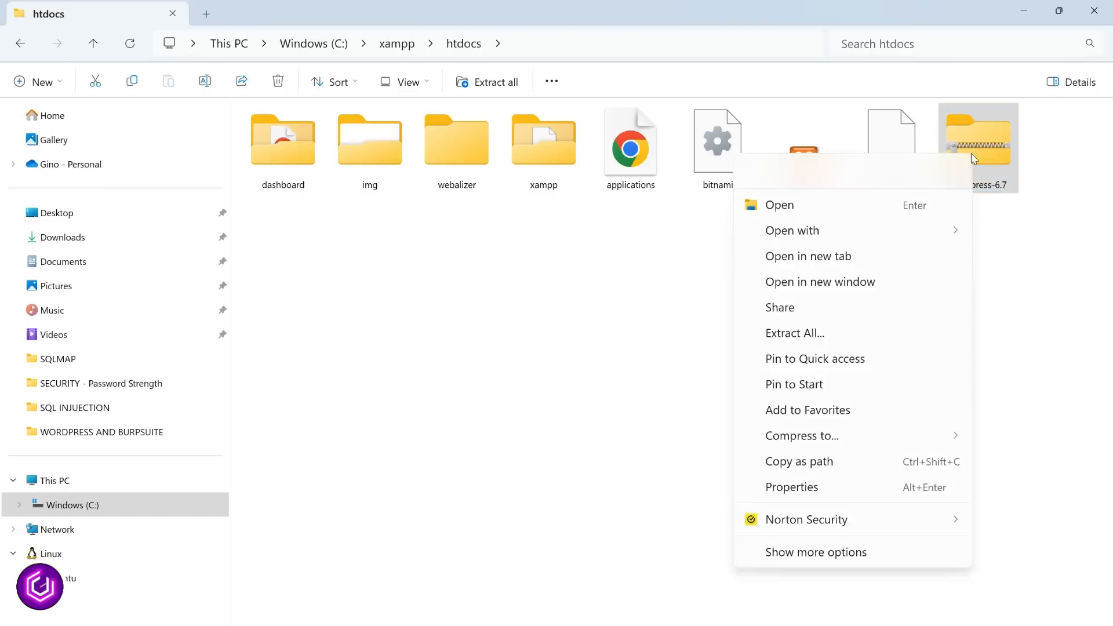
pyautogui.click(794, 333)
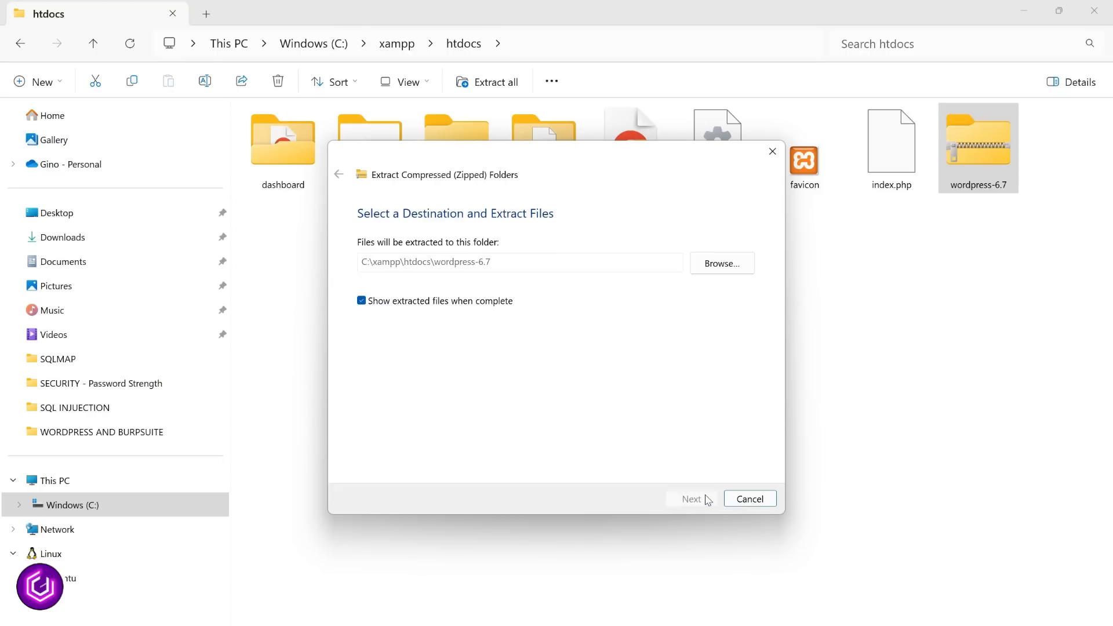
pyautogui.click(690, 499)
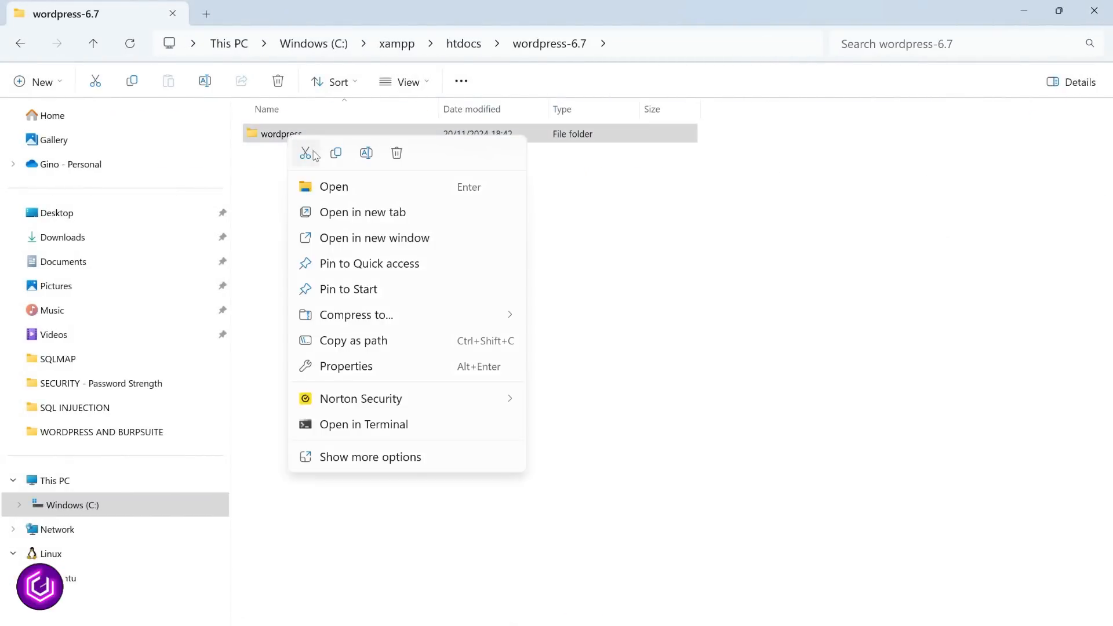
pyautogui.click(93, 43)
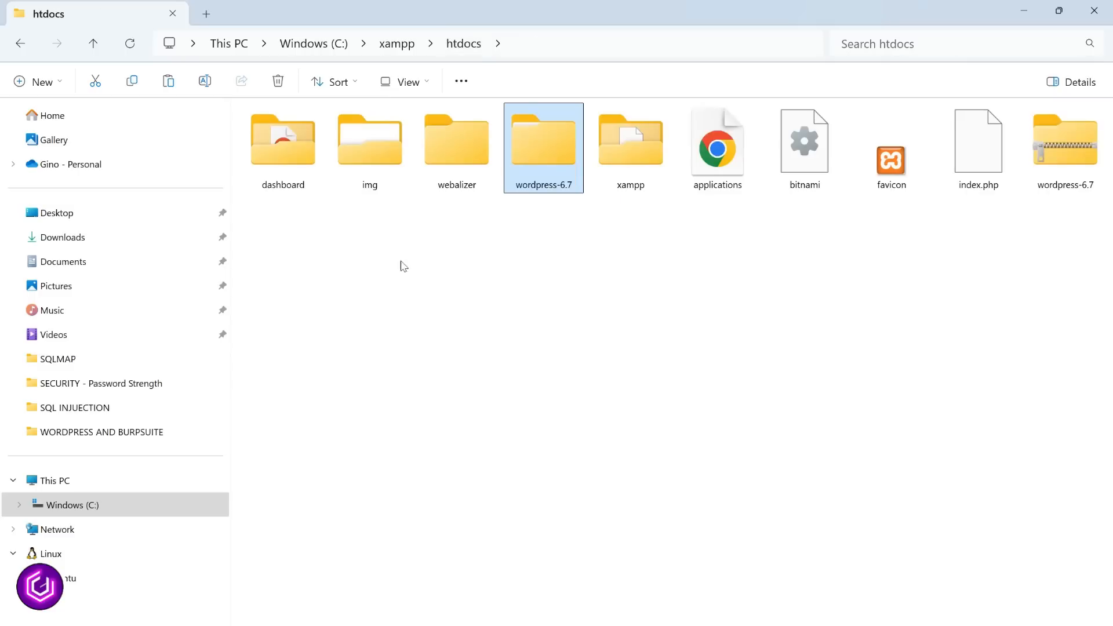
pyautogui.click(394, 274)
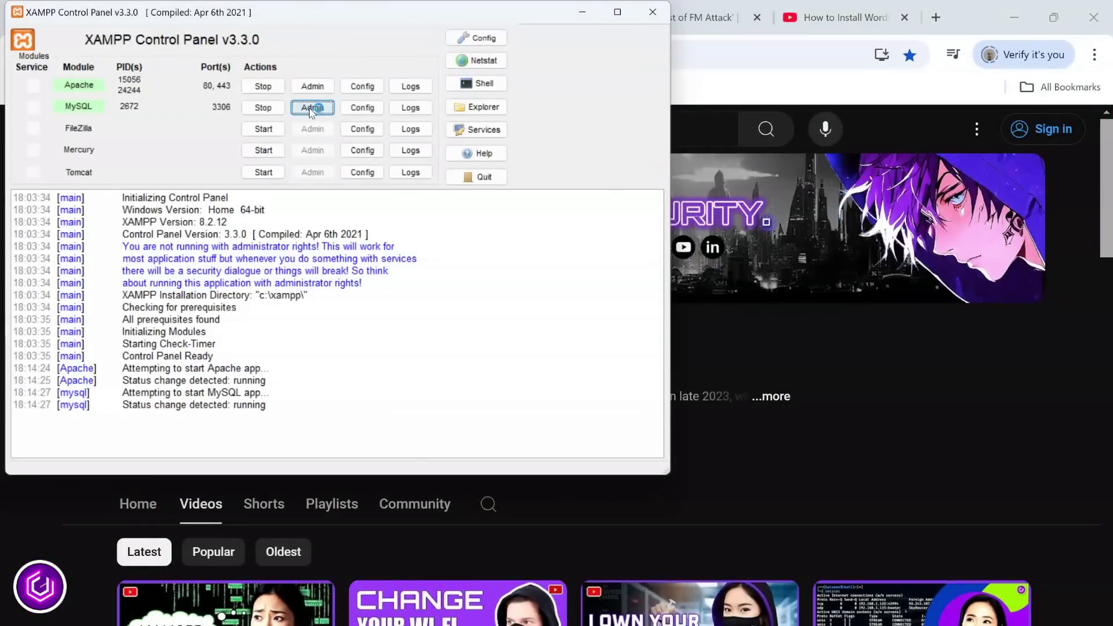
# Step: From MySQL Admin, create a new database named gmanwordpress in phpMyAdmin
pyautogui.click(312, 108)
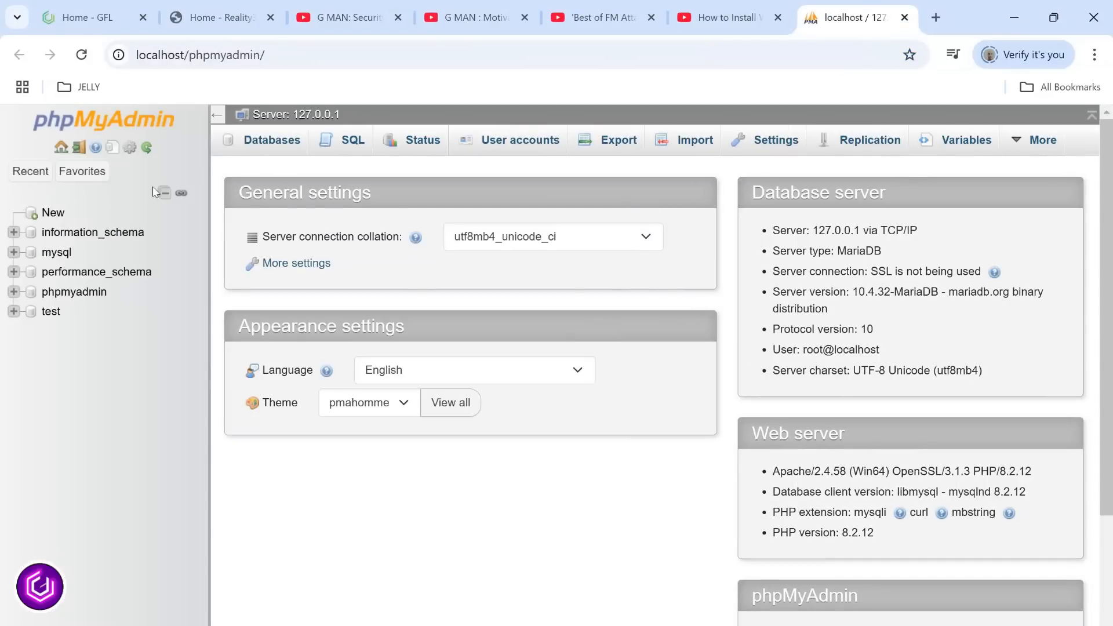
pyautogui.click(271, 140)
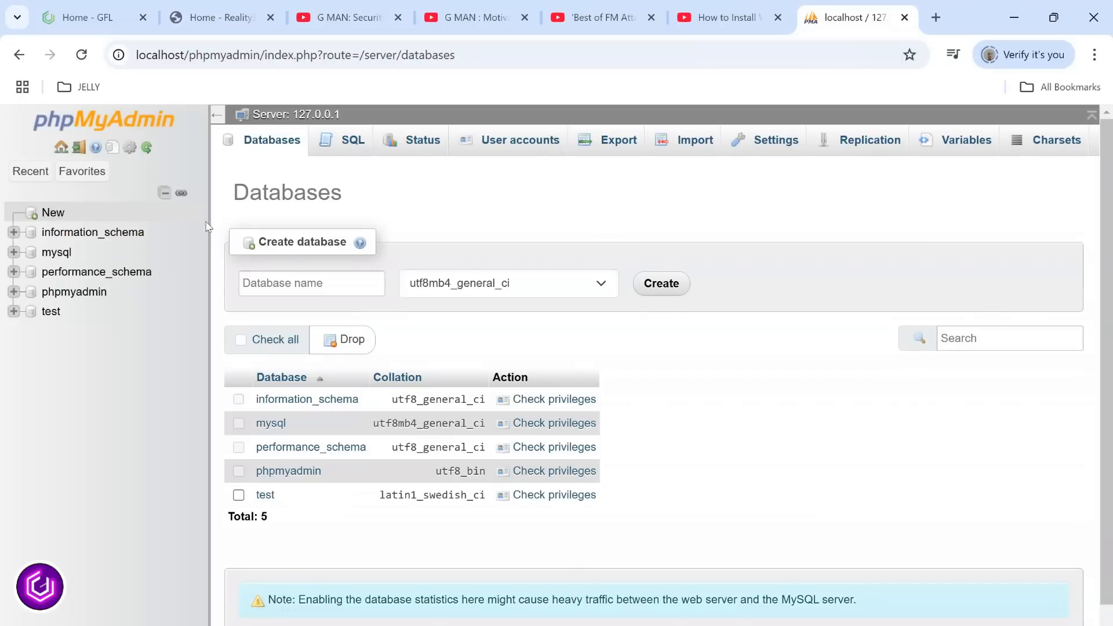
pyautogui.write('gmanwordpress')
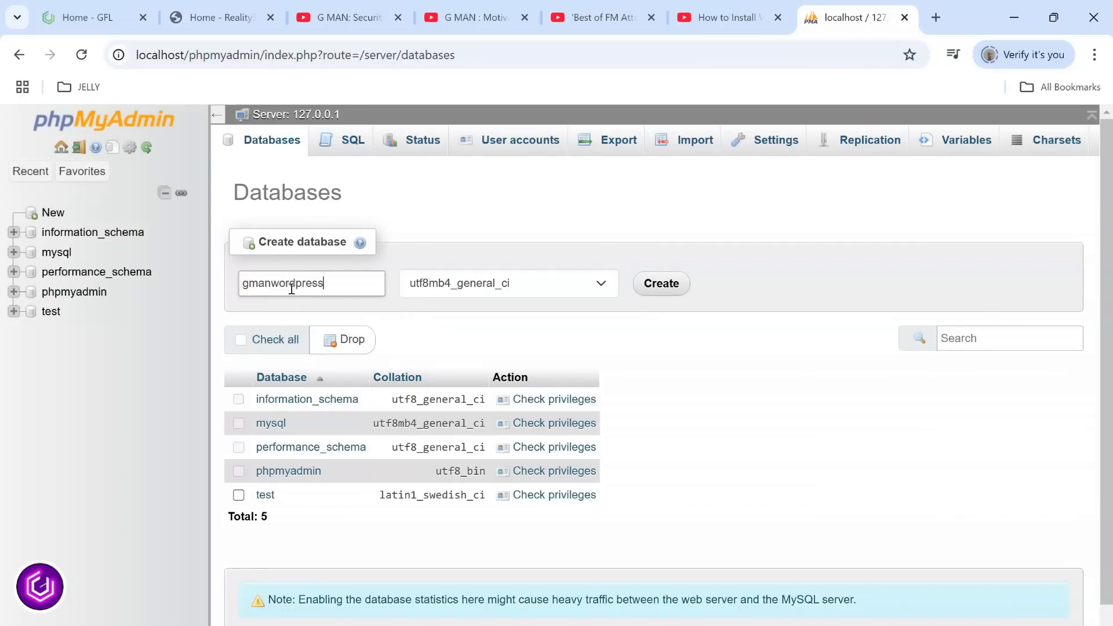
pyautogui.click(660, 283)
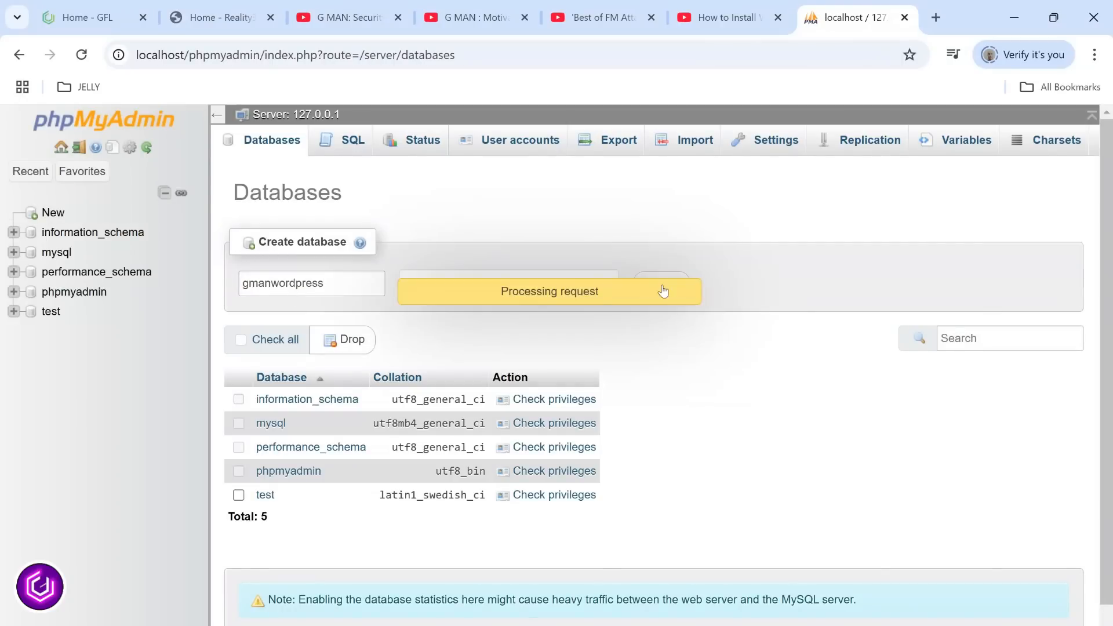
pyautogui.click(662, 292)
pyautogui.write('localhost/g')
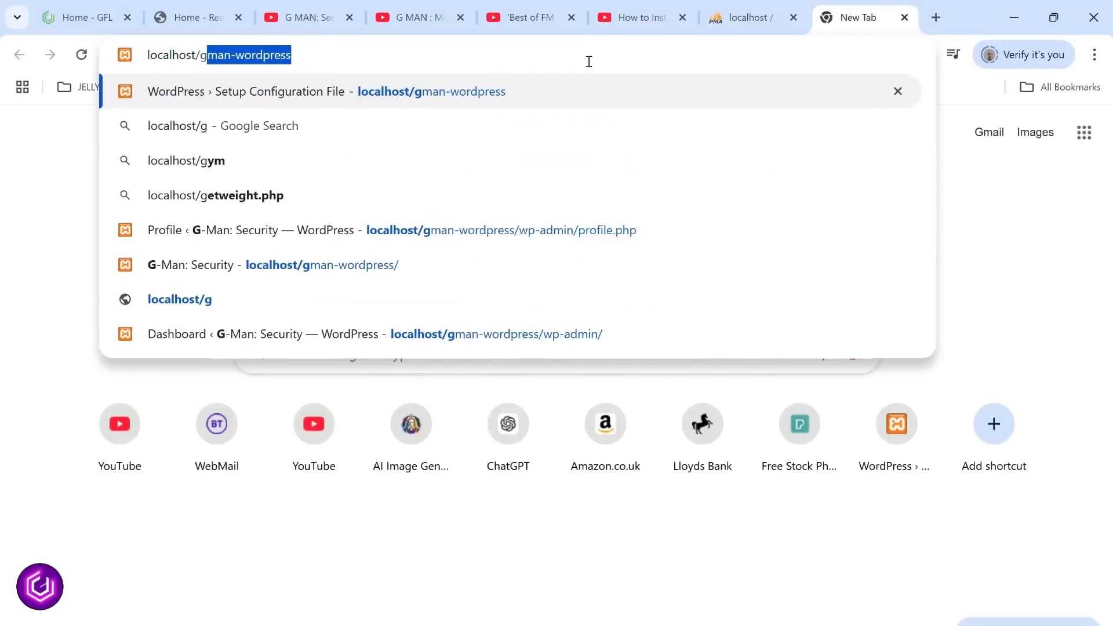
# Step: Go to localhost/gmanwordpress and choose English (UK) as the setup language
pyautogui.write('manwordpress/wp-admin/setup-config.php')
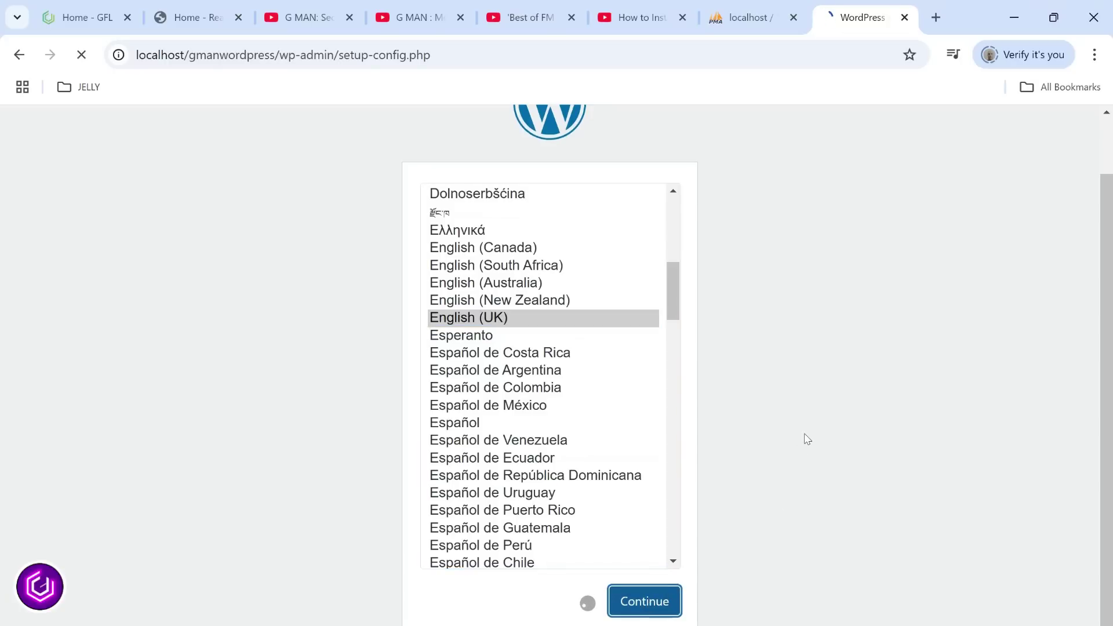
pyautogui.click(644, 601)
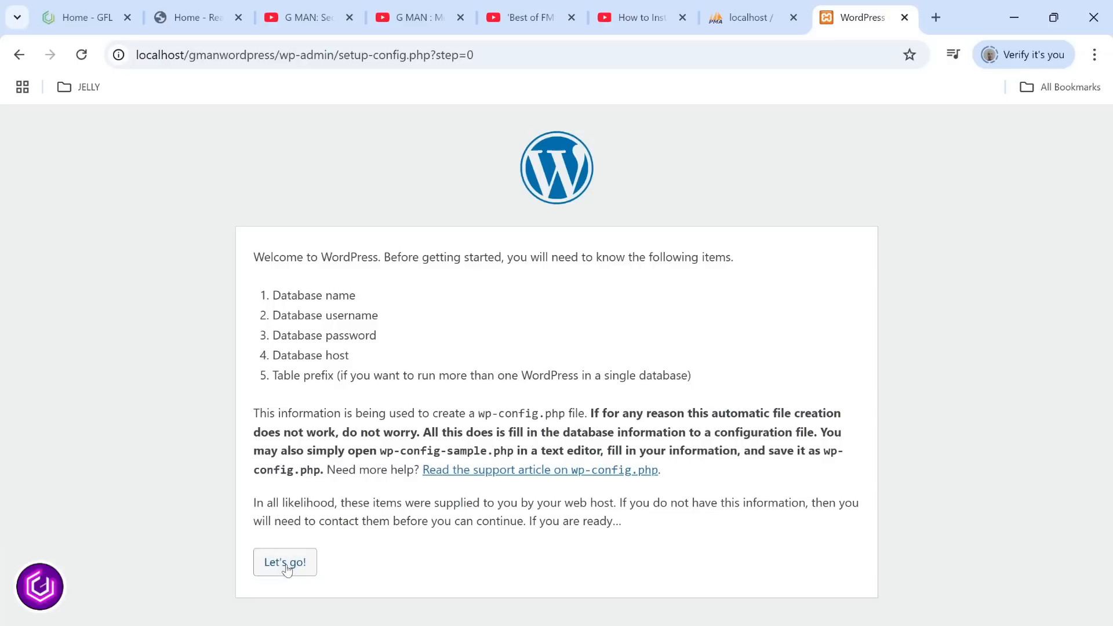
# Step: Enter database gmanwordpress with user root and no password, then submit the connection details
pyautogui.click(285, 562)
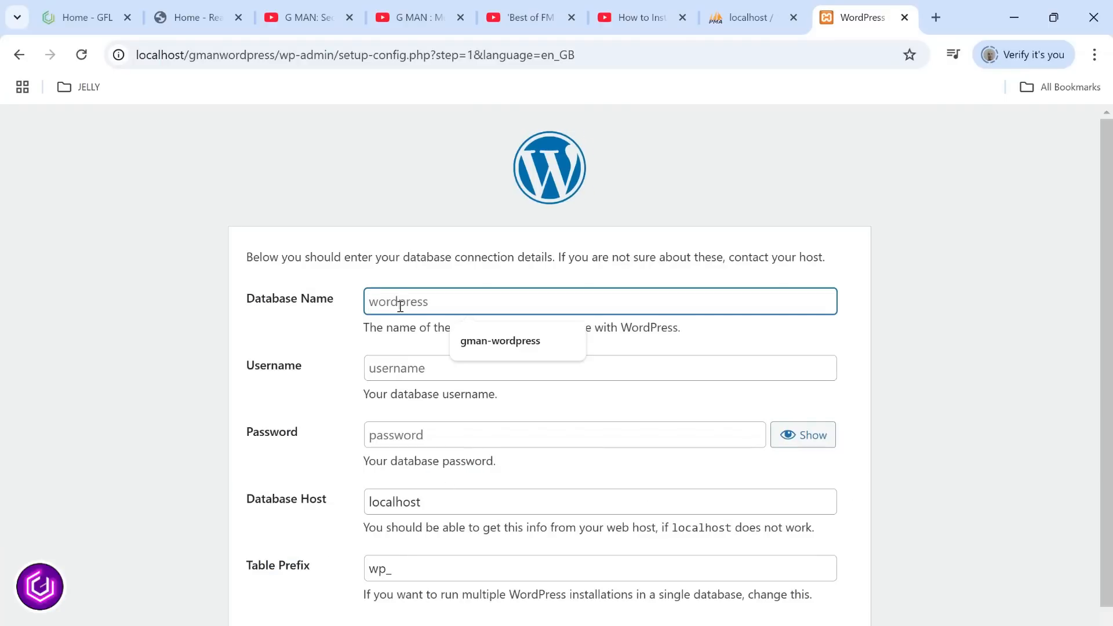
pyautogui.write('gman')
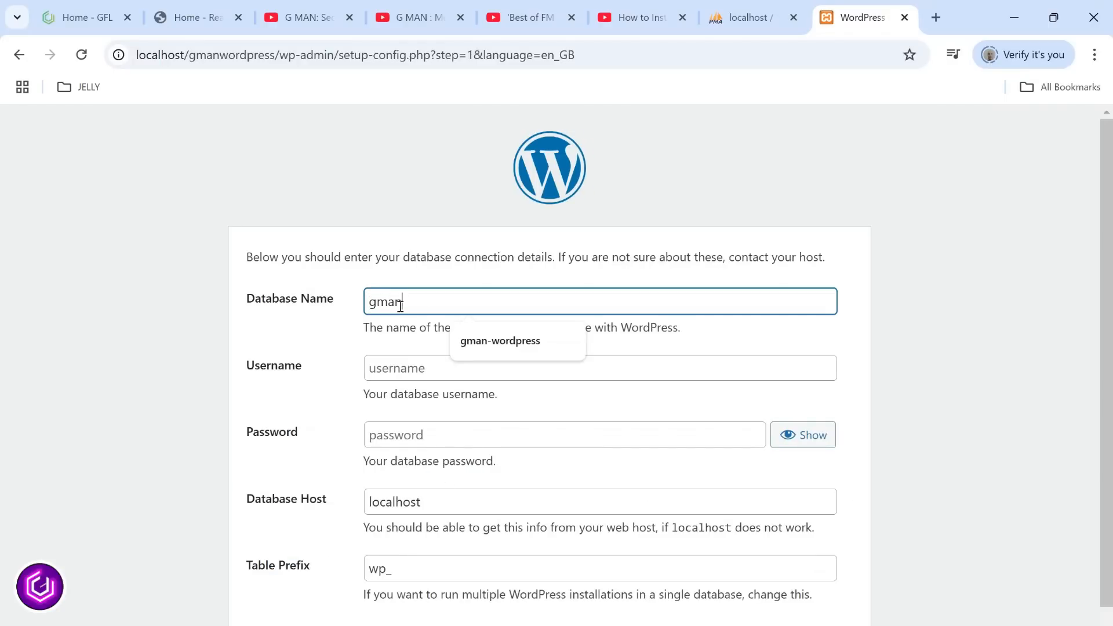
pyautogui.click(500, 341)
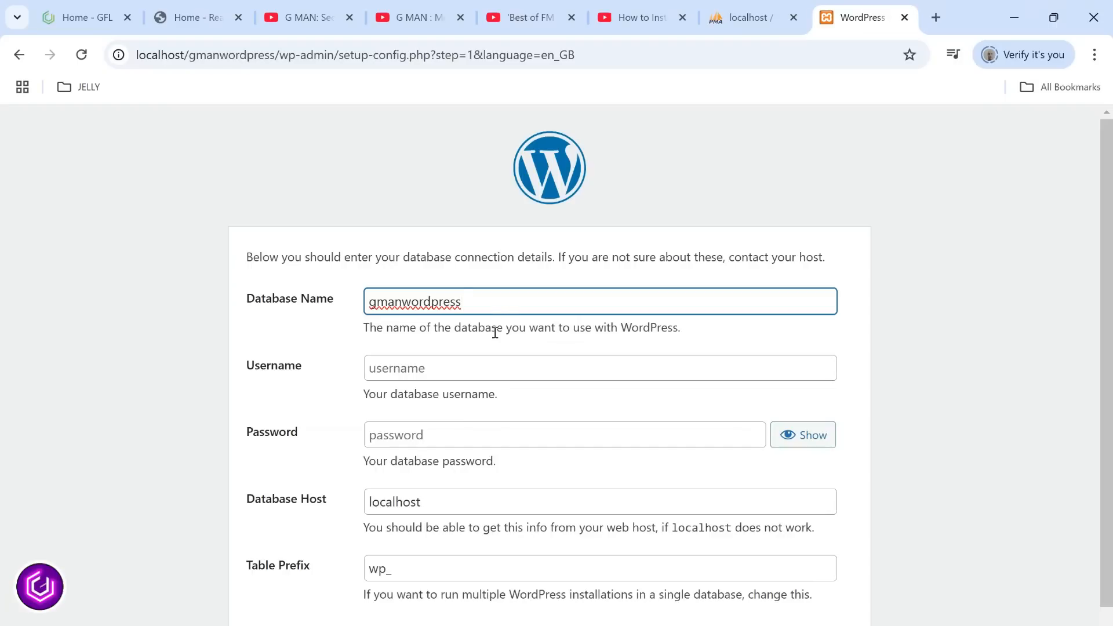
pyautogui.write('root')
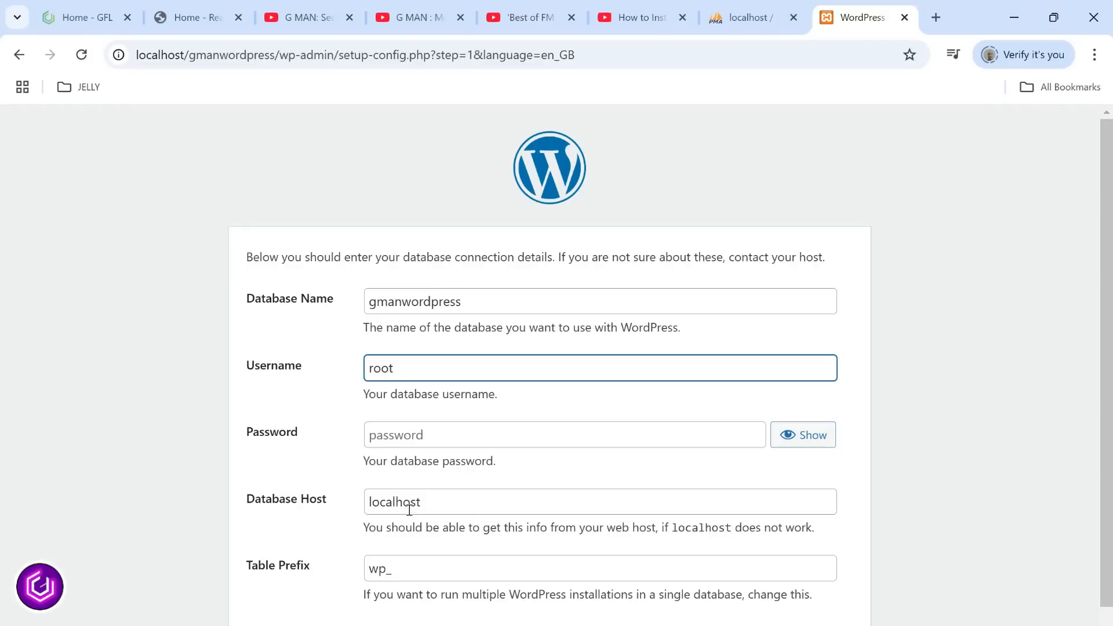
pyautogui.click(273, 602)
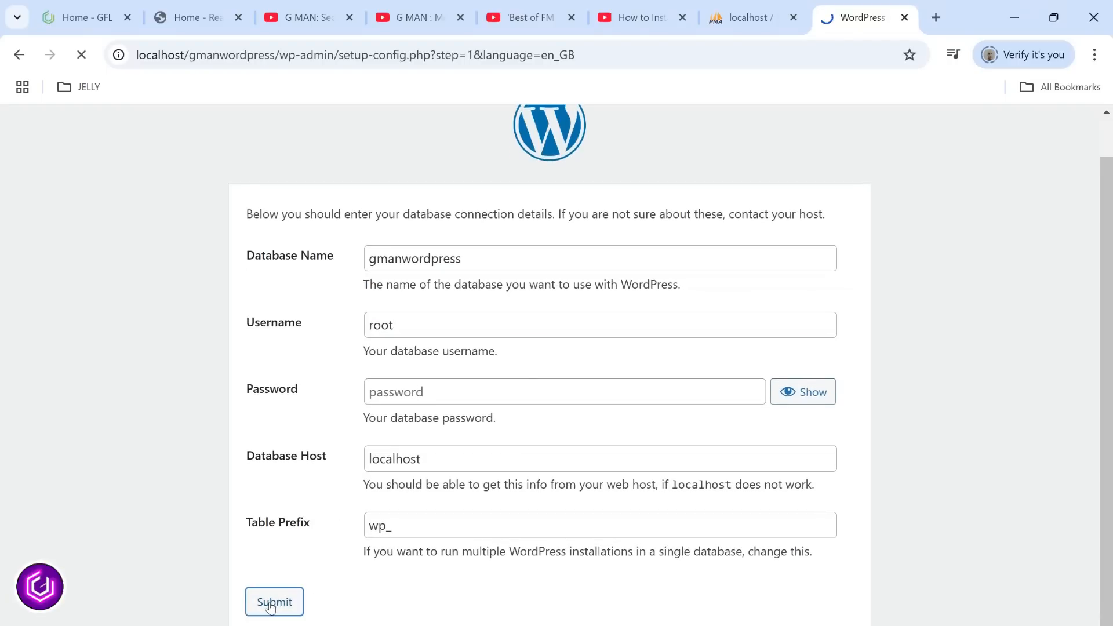
pyautogui.click(274, 602)
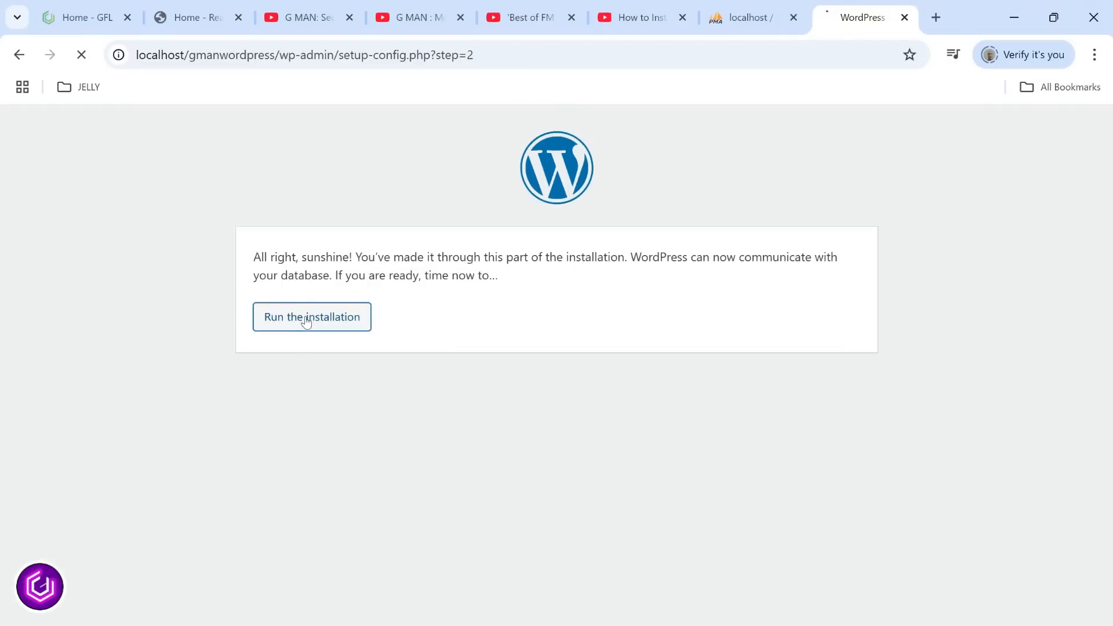
# Step: Install the site 'G-Man: Hack Me' with username admin and a confirmed weak password
pyautogui.click(311, 317)
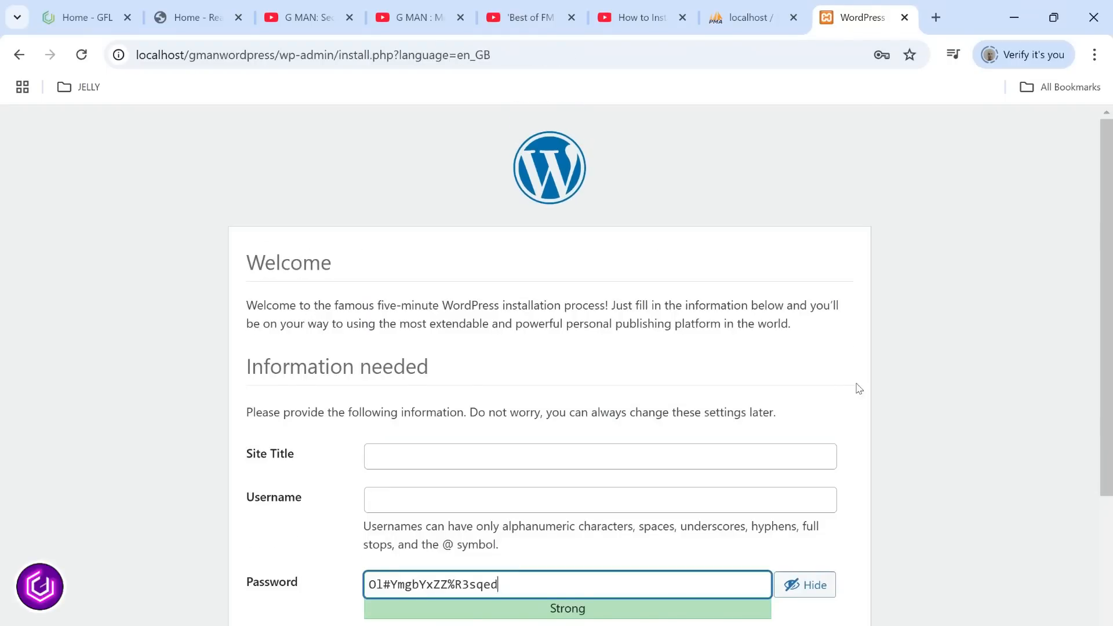
pyautogui.write('G-')
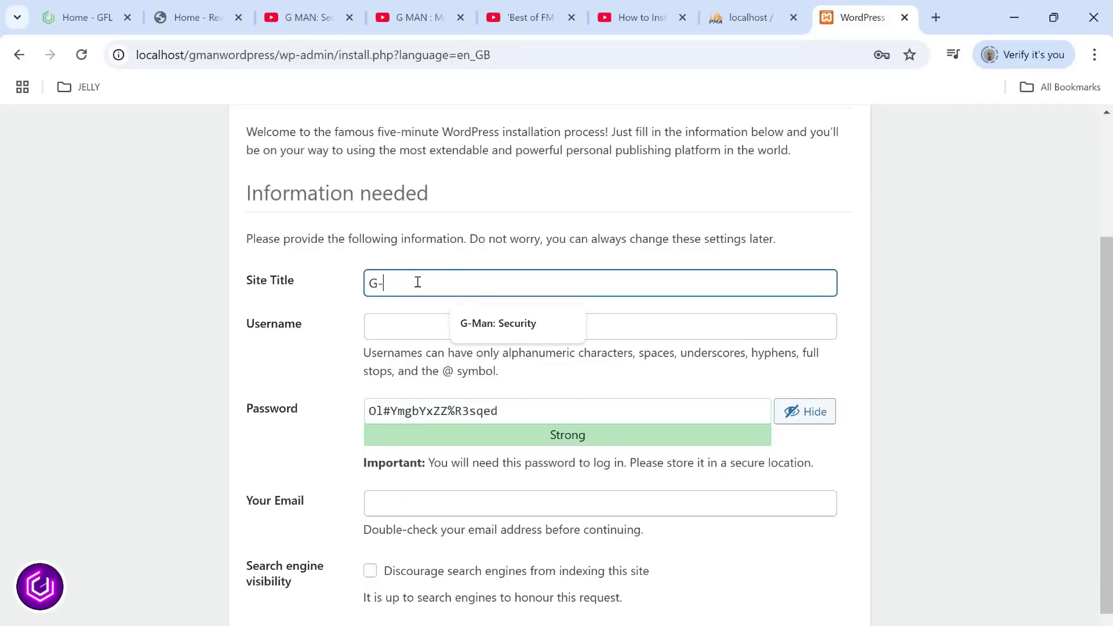
pyautogui.write('Man: Hack M')
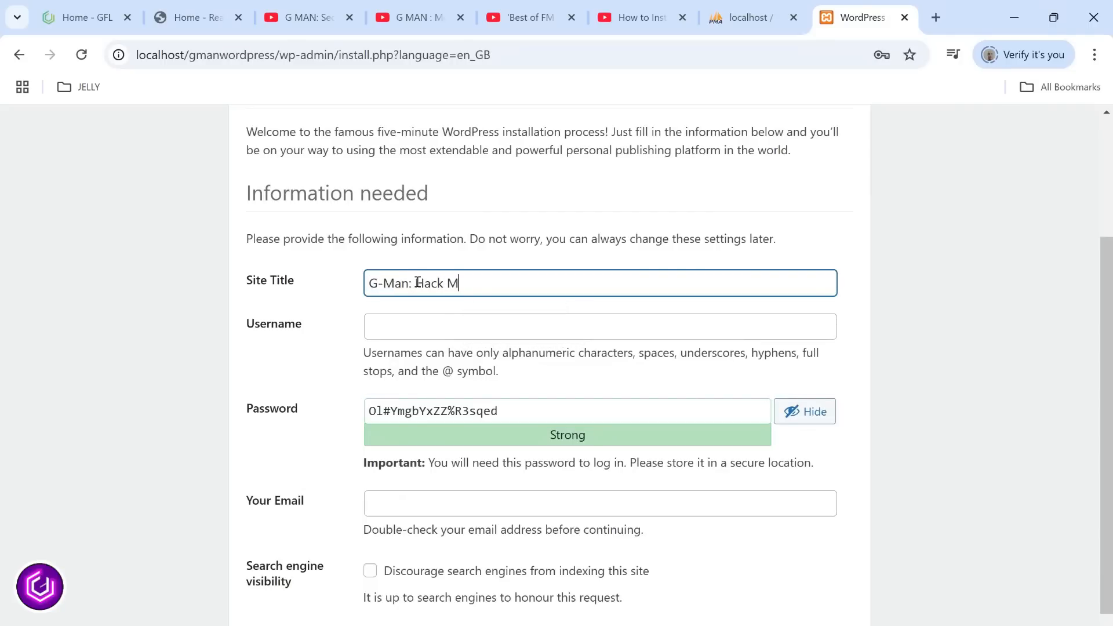
pyautogui.write('admin')
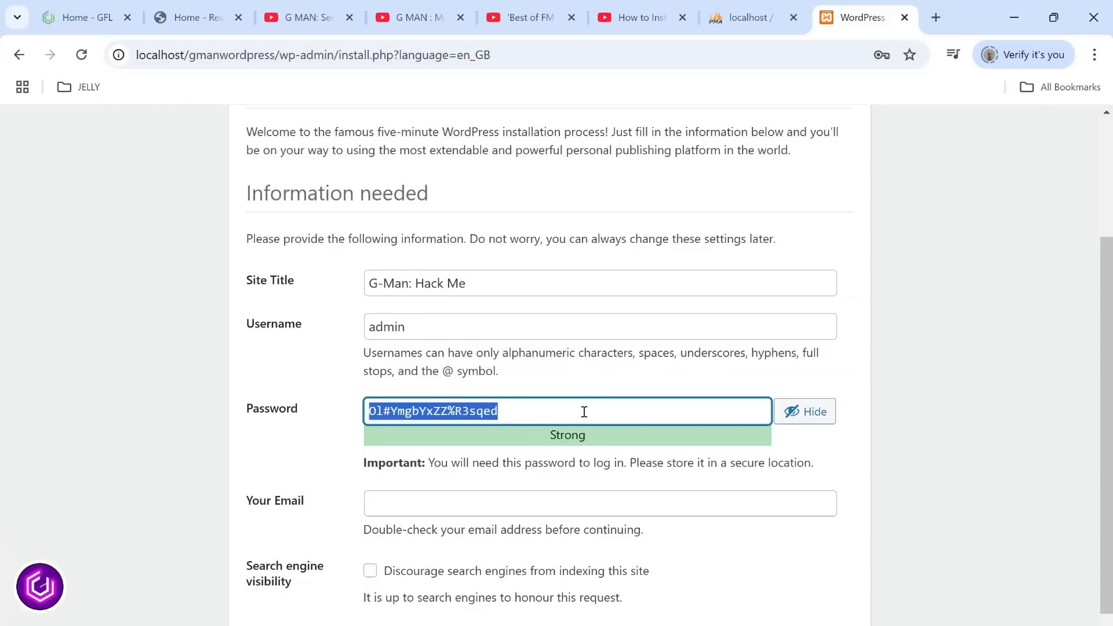
pyautogui.write('pasw')
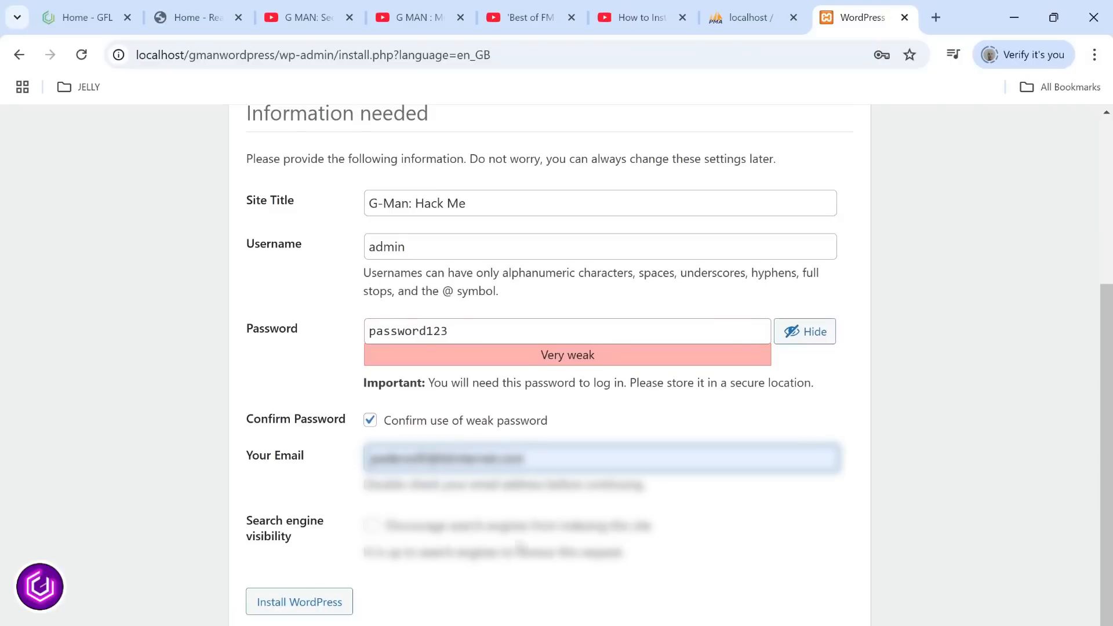
pyautogui.click(300, 602)
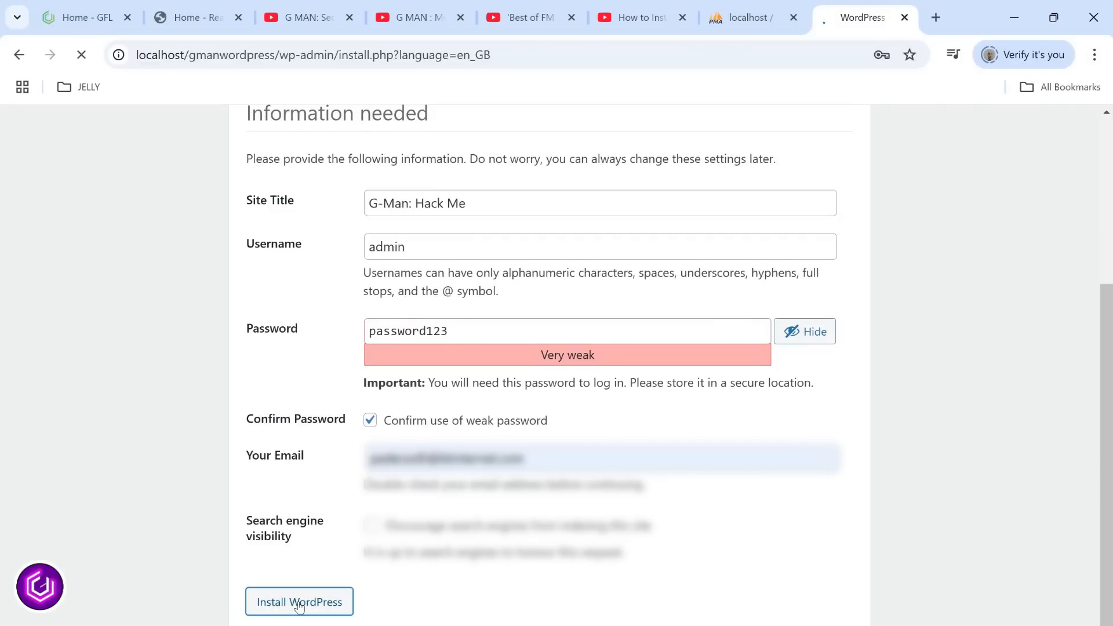
pyautogui.click(299, 602)
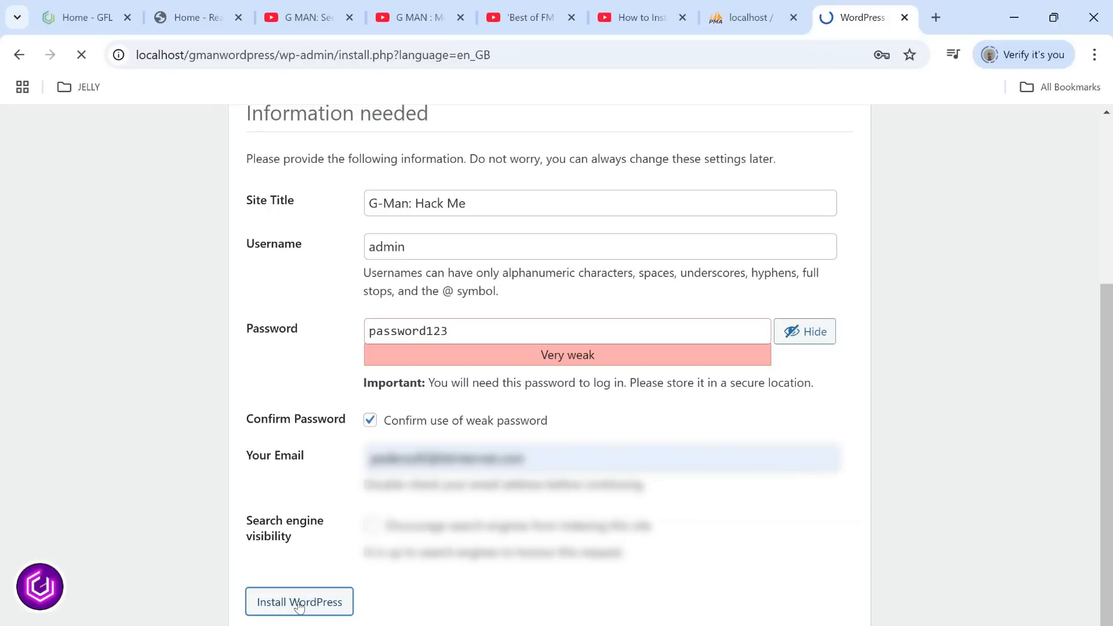
pyautogui.click(299, 602)
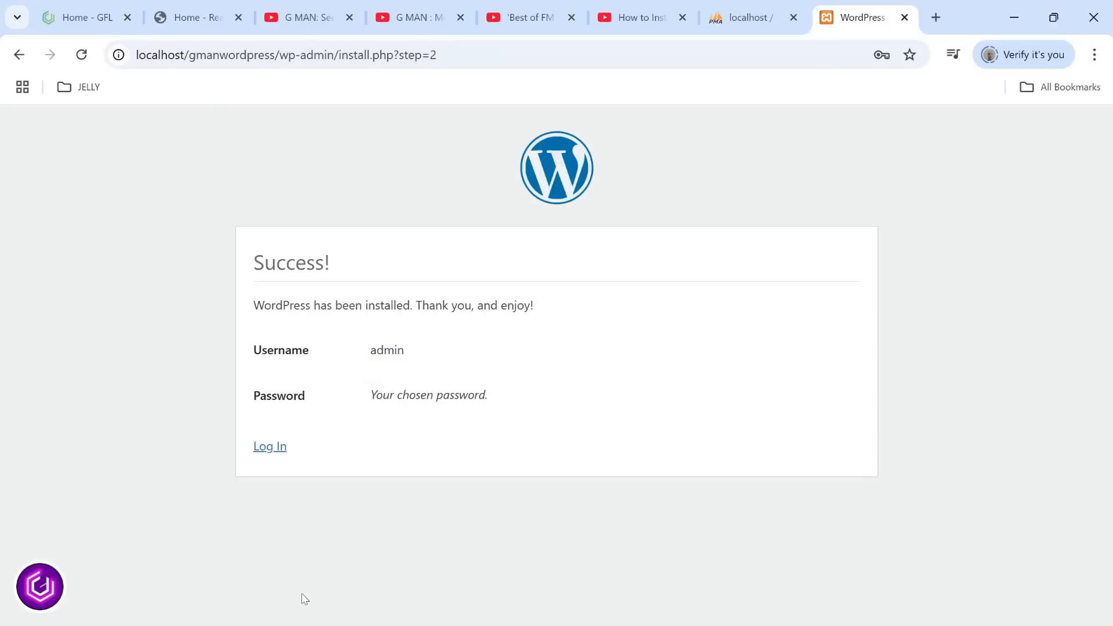
pyautogui.moveTo(453, 396)
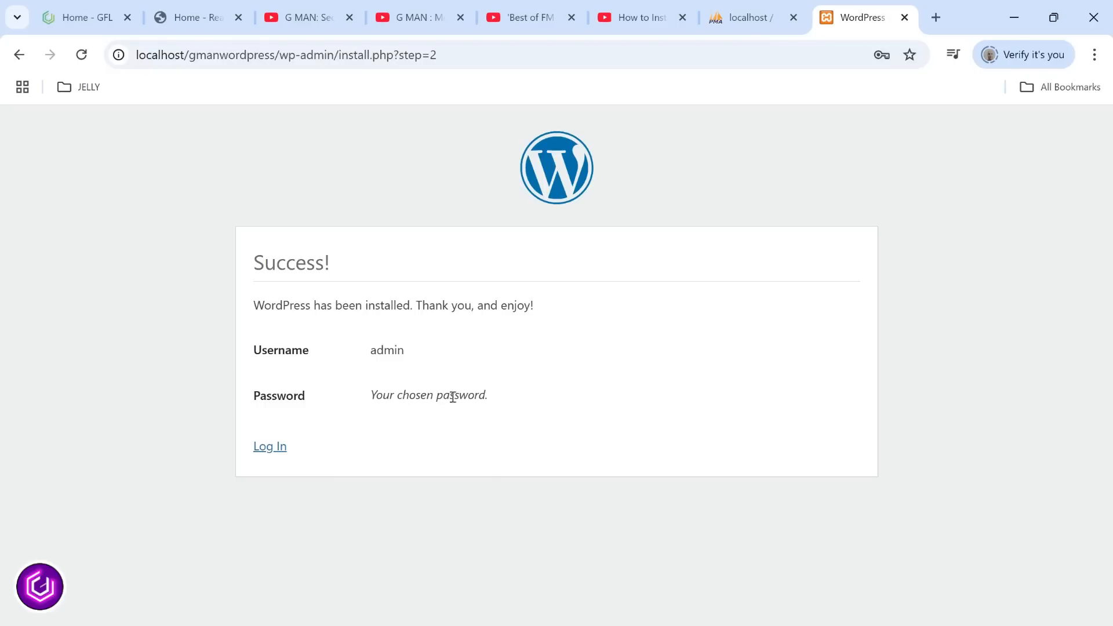
# Step: Log in as admin with the password and land on the G-Man: Hack Me Dashboard
pyautogui.click(269, 445)
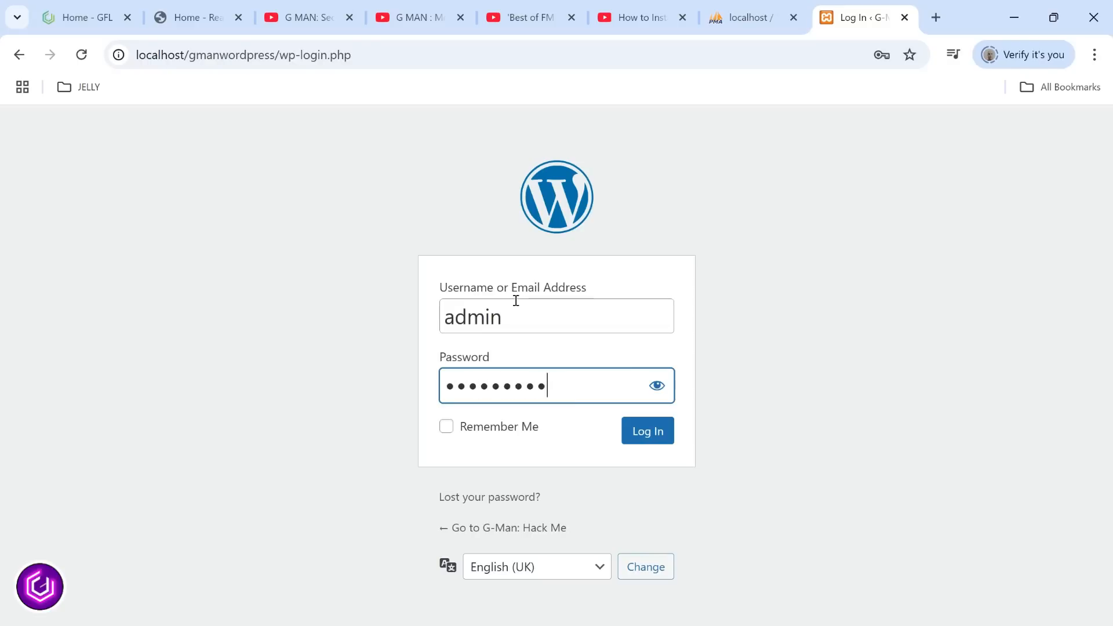
pyautogui.click(646, 431)
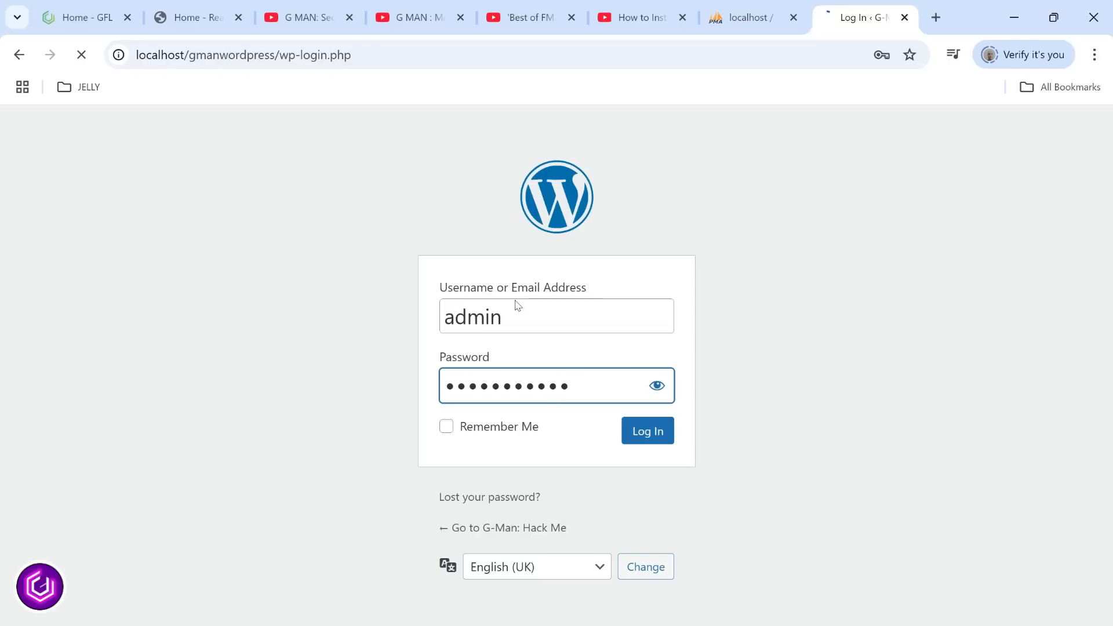
pyautogui.click(646, 431)
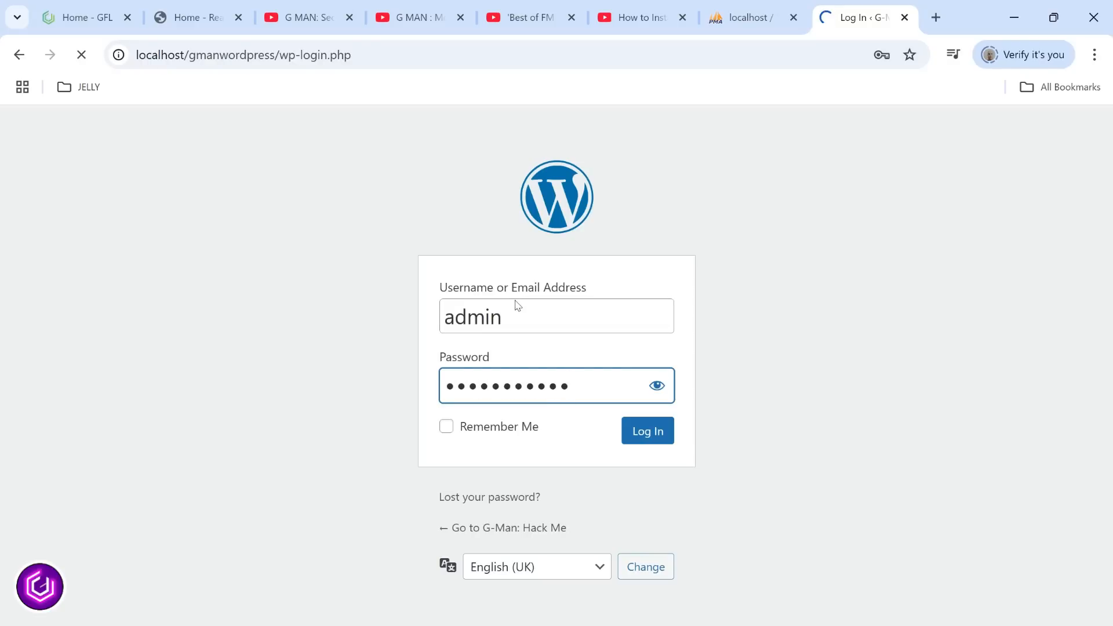
pyautogui.click(646, 430)
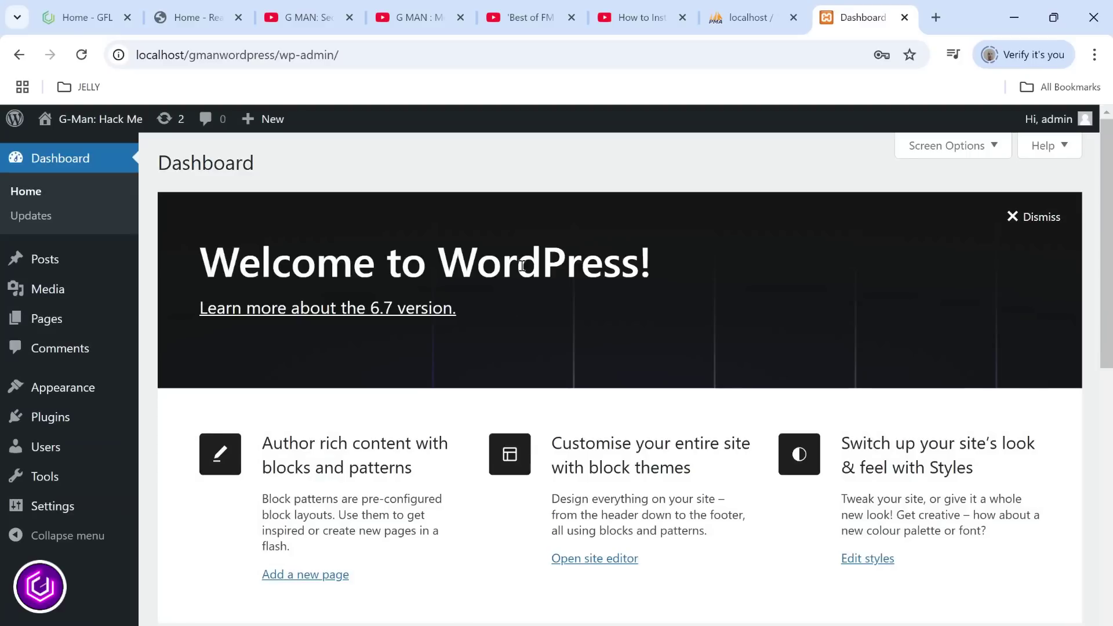
pyautogui.moveTo(75, 248)
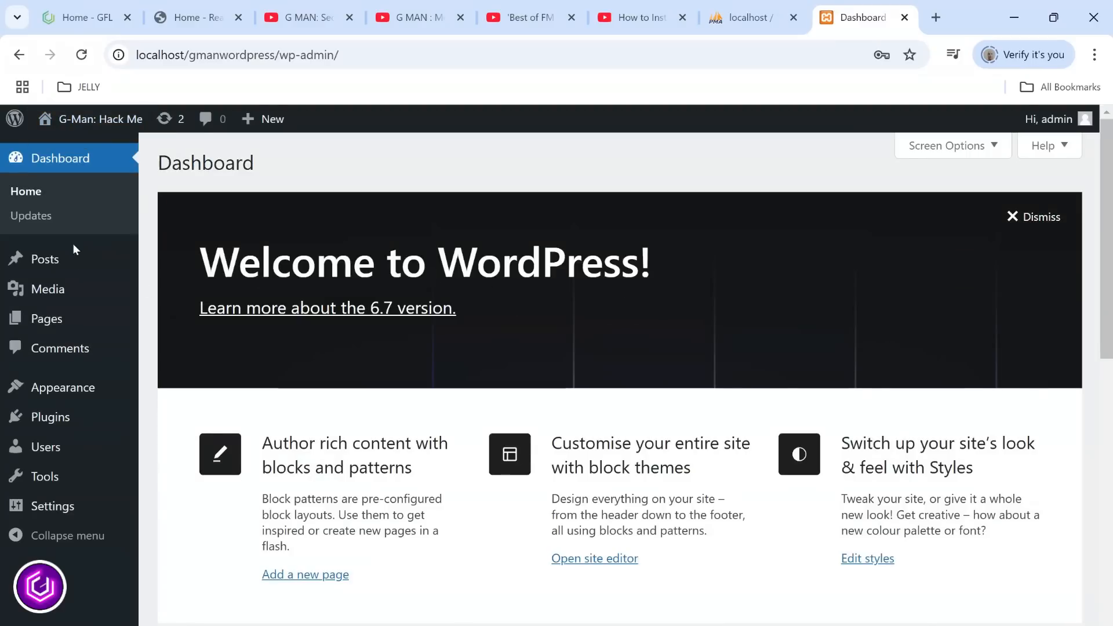
pyautogui.moveTo(100, 118)
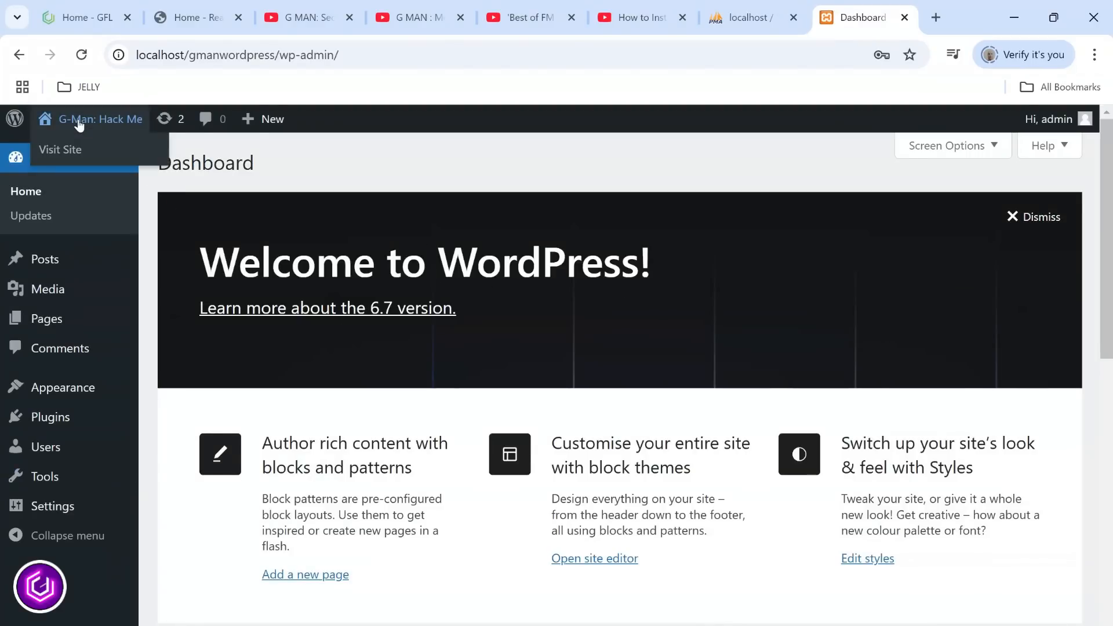
# Step: Visit the public front page showing the Blog with the Hello world! post
pyautogui.click(60, 150)
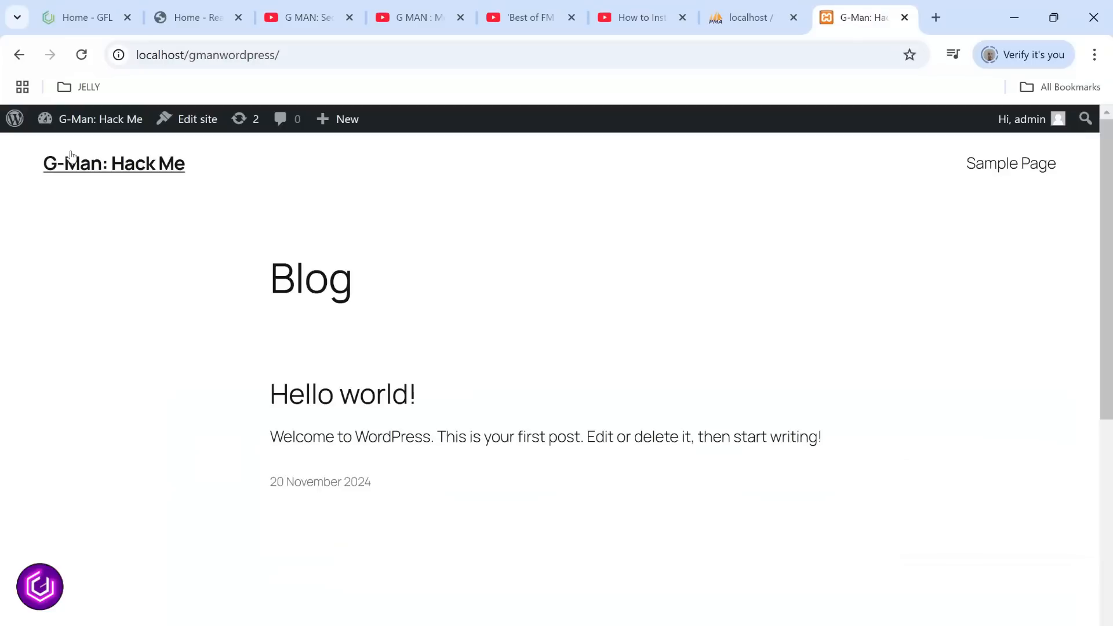
pyautogui.moveTo(599, 303)
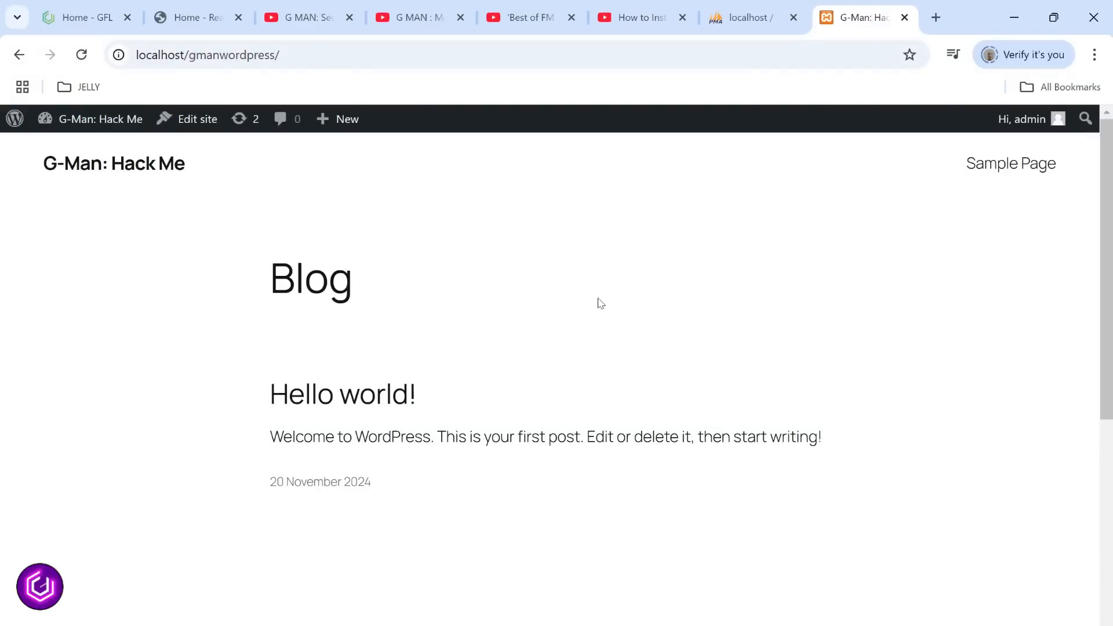
pyautogui.moveTo(755, 307)
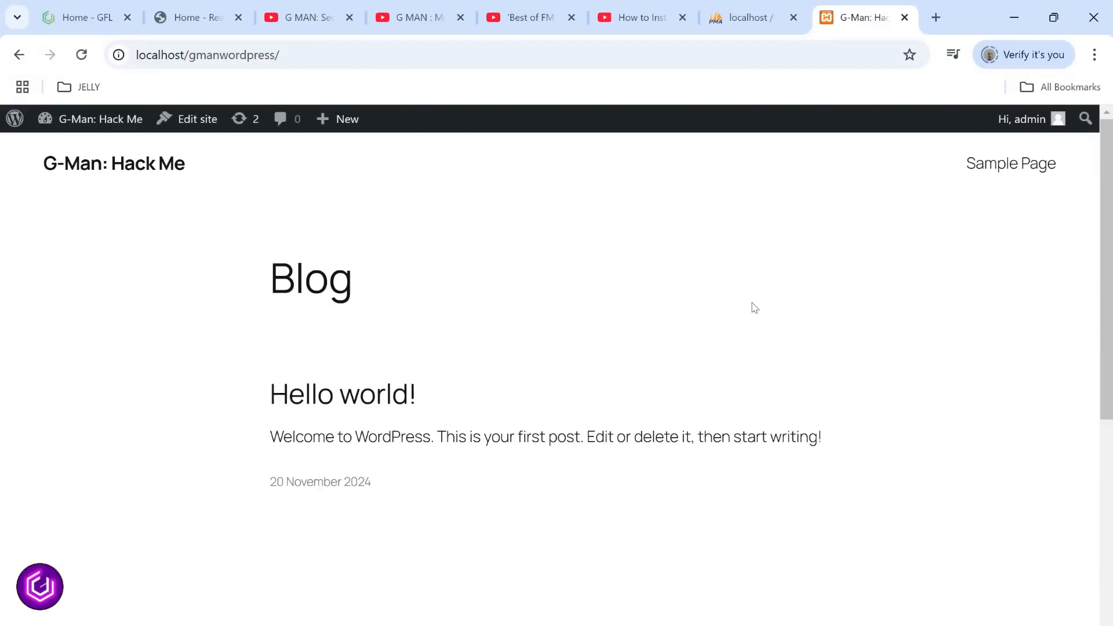